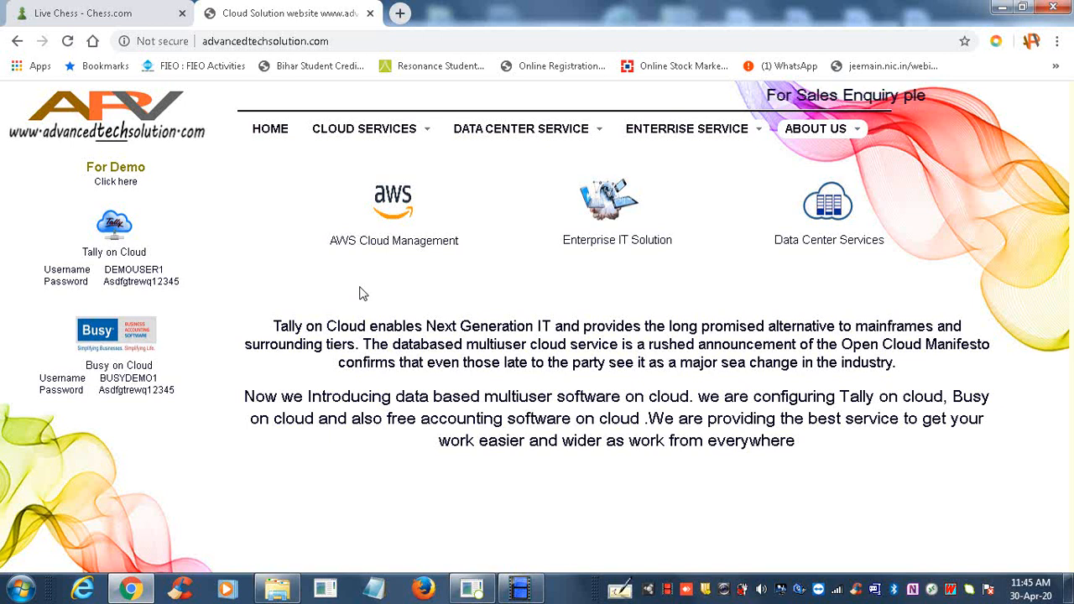
mouse_move(201, 181)
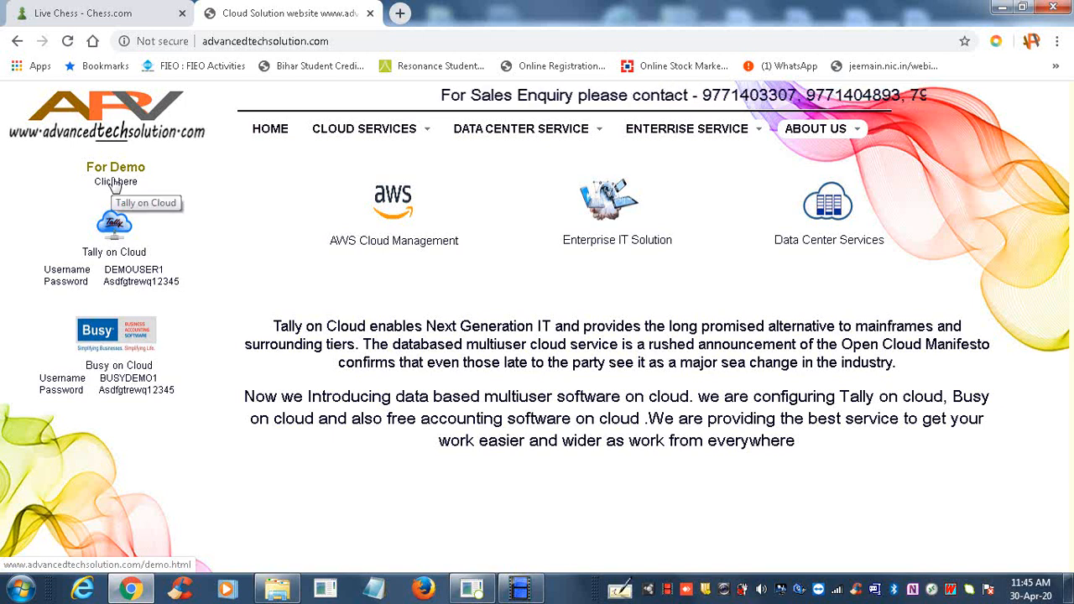
- Open the Tally on Cloud demo log-on page in a new tab from the 'Click here' demo link
click(116, 181)
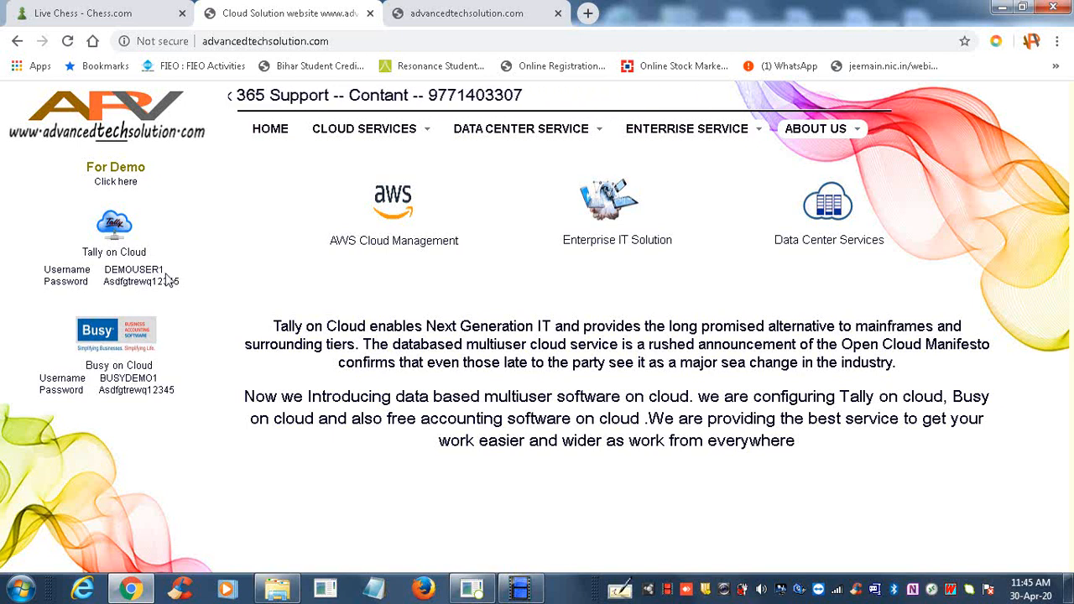
click(114, 181)
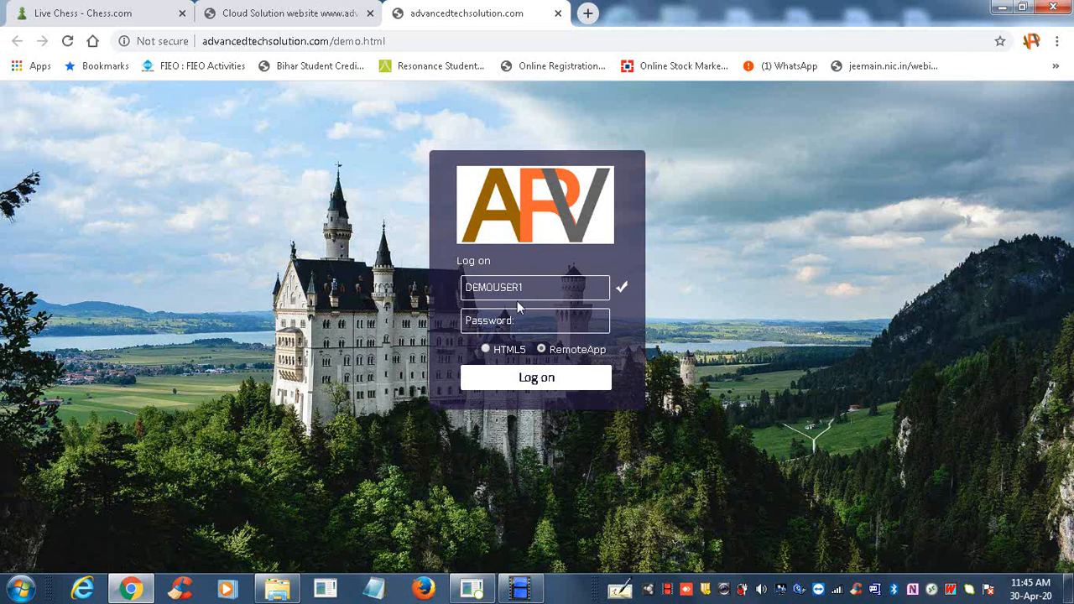
- Copy the demo password from the website tab into the Password field and log on as DEMOUSER1
click(536, 319)
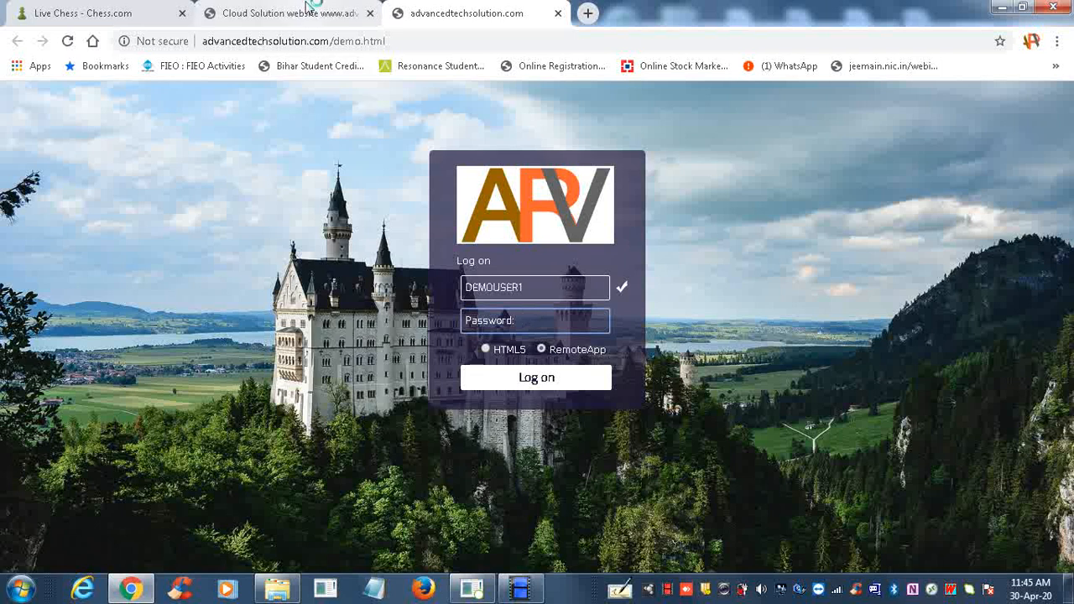
click(288, 14)
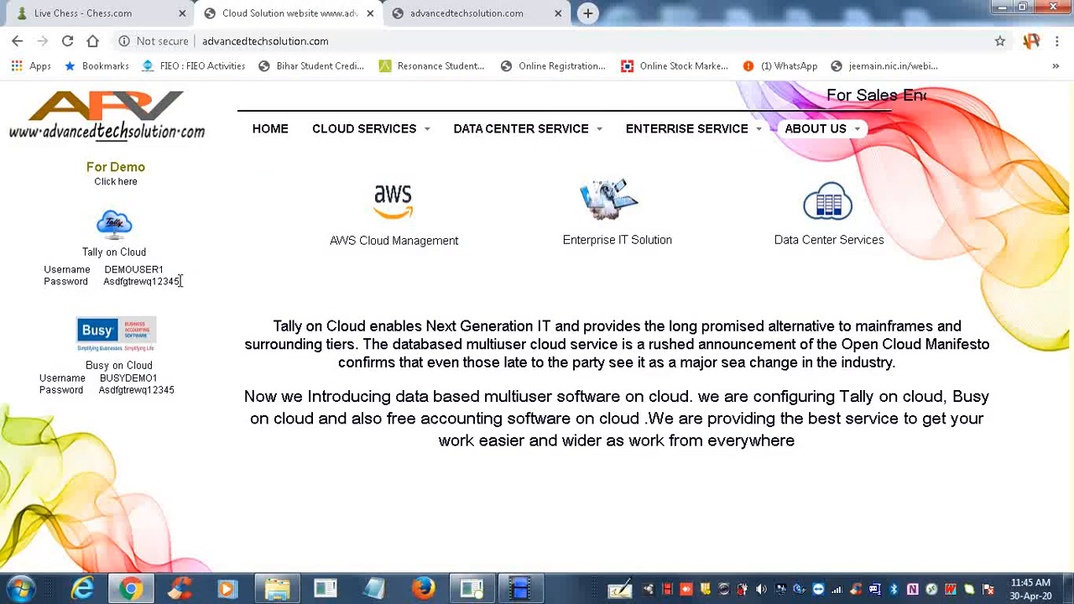
double_click(141, 282)
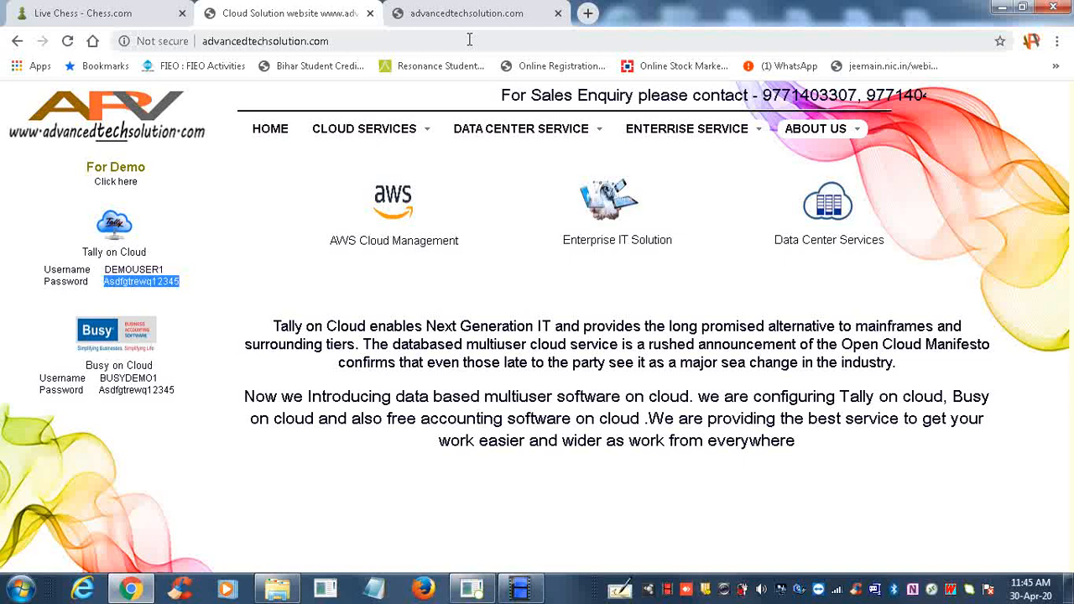
click(114, 181)
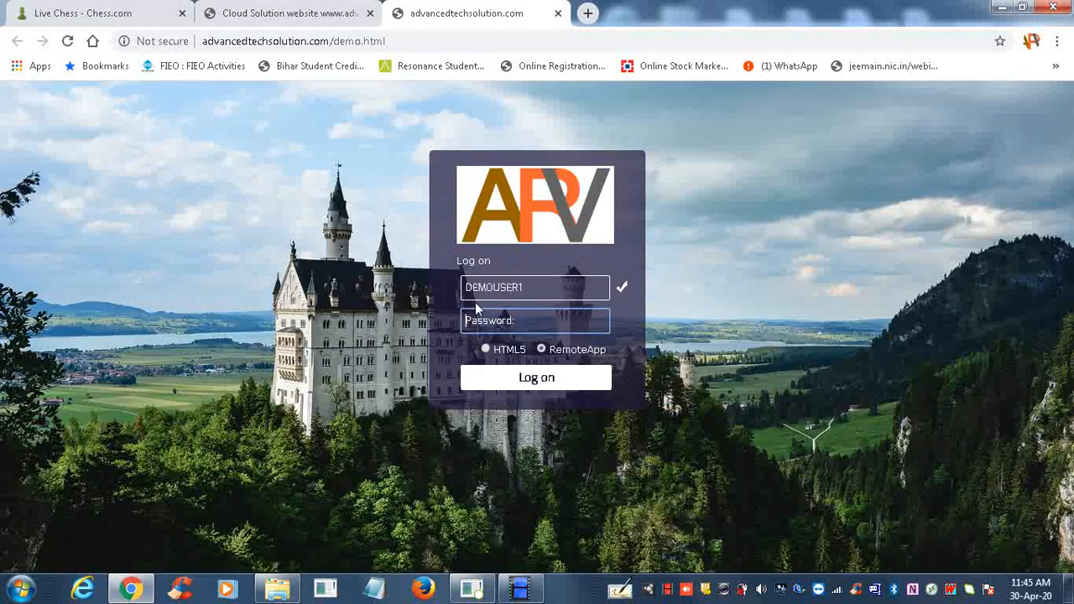
text(password)
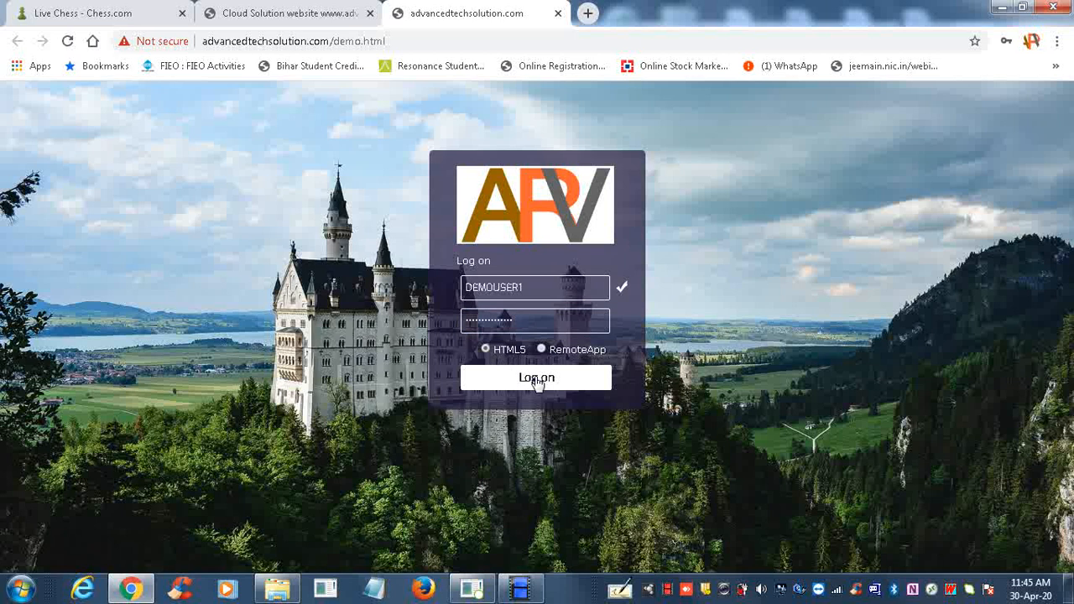
click(536, 376)
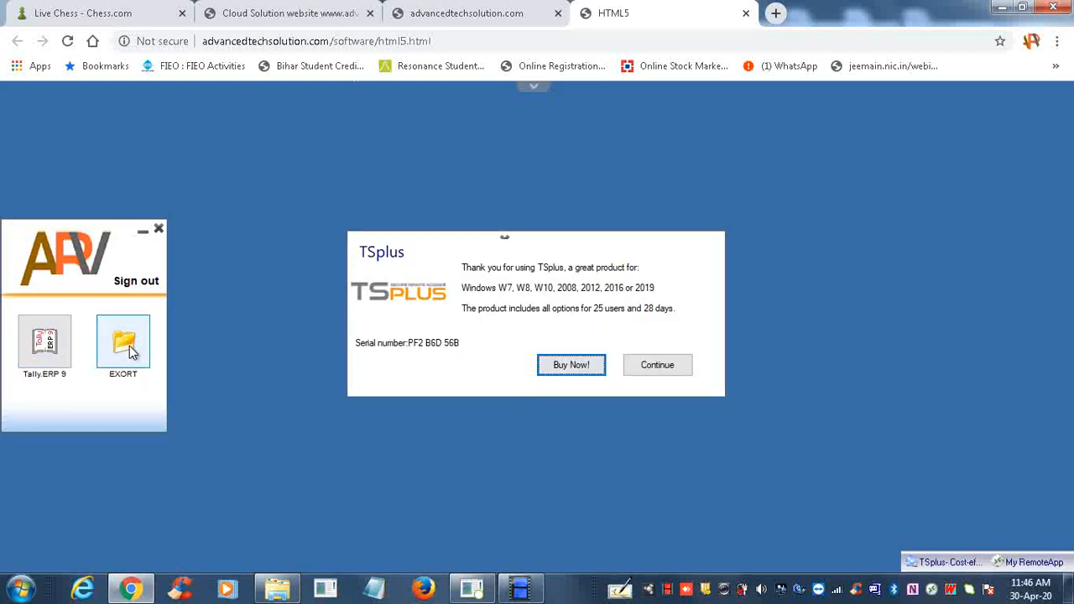
- Continue past the TSplus trial notice and launch Tally.ERP 9 from the remote app panel
click(658, 364)
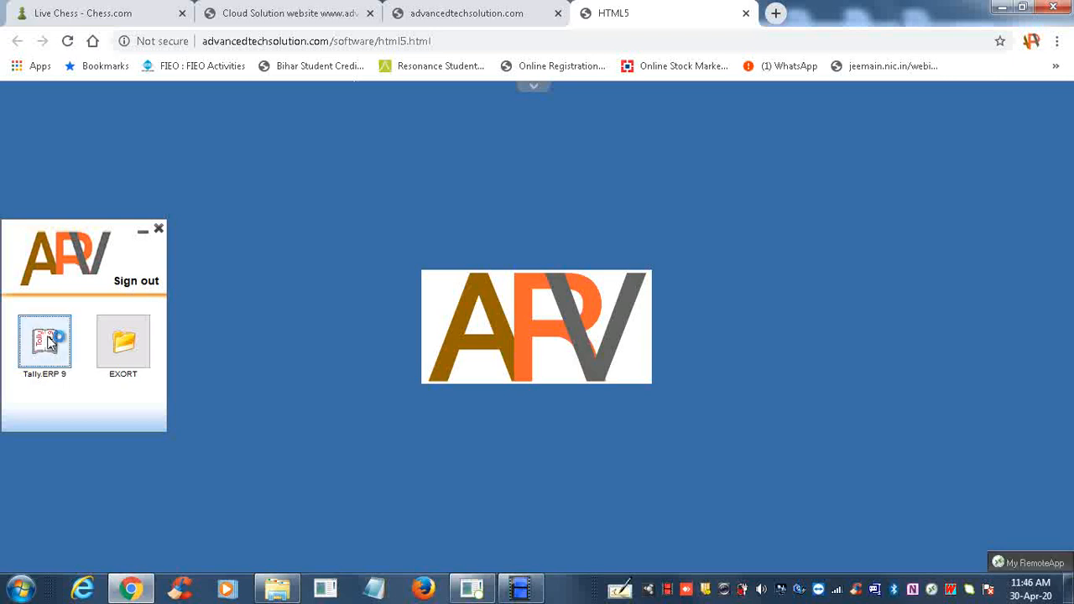
double_click(44, 339)
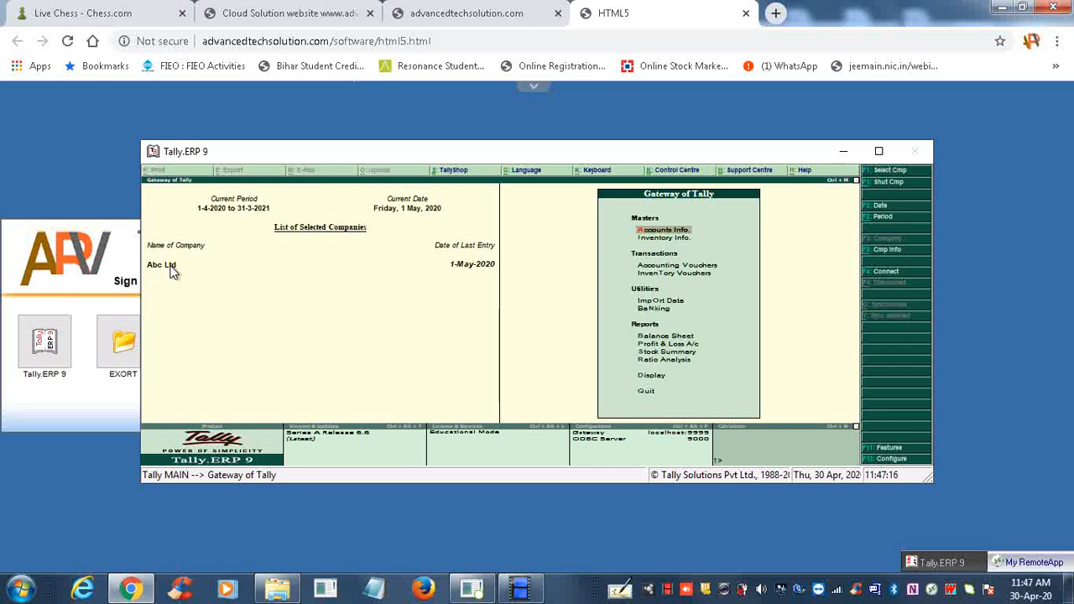
mouse_move(886, 186)
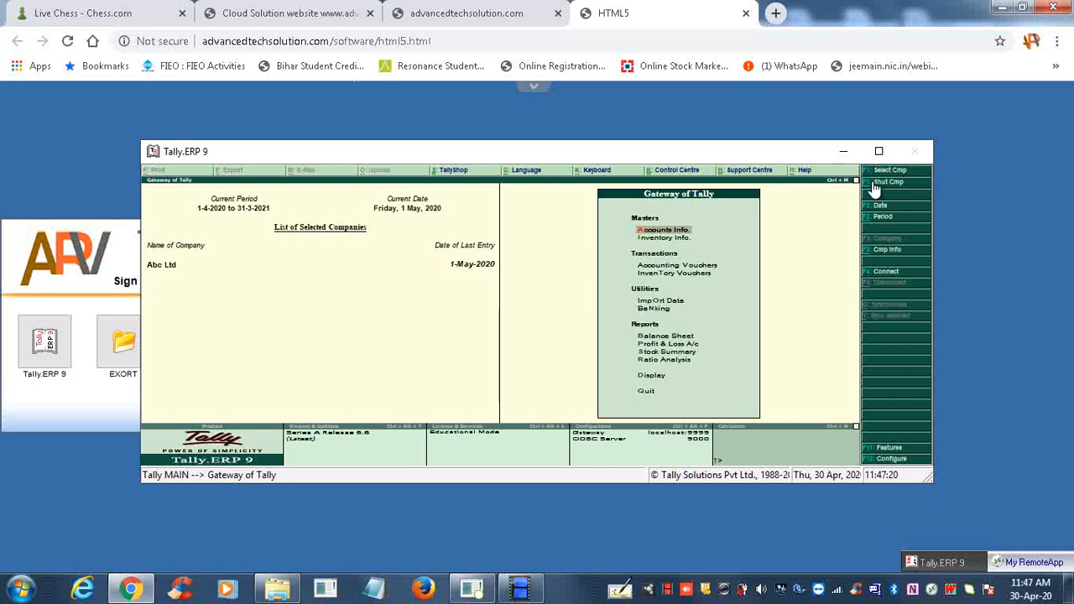
mouse_move(888, 187)
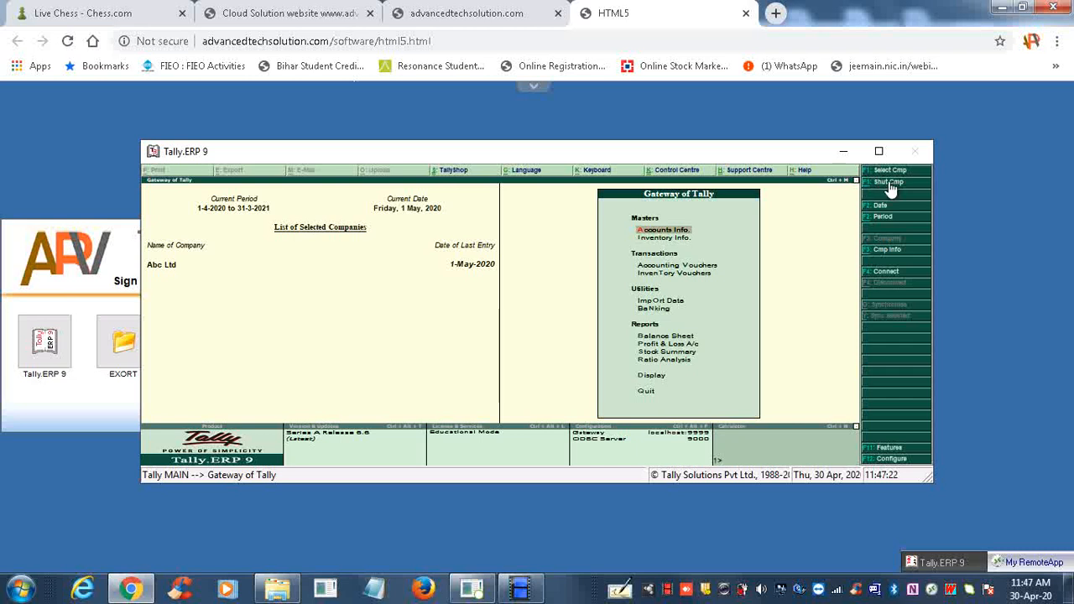
- View Abc Ltd's Accounts Info from the Gateway of Tally, then quit Tally with Yes
click(658, 228)
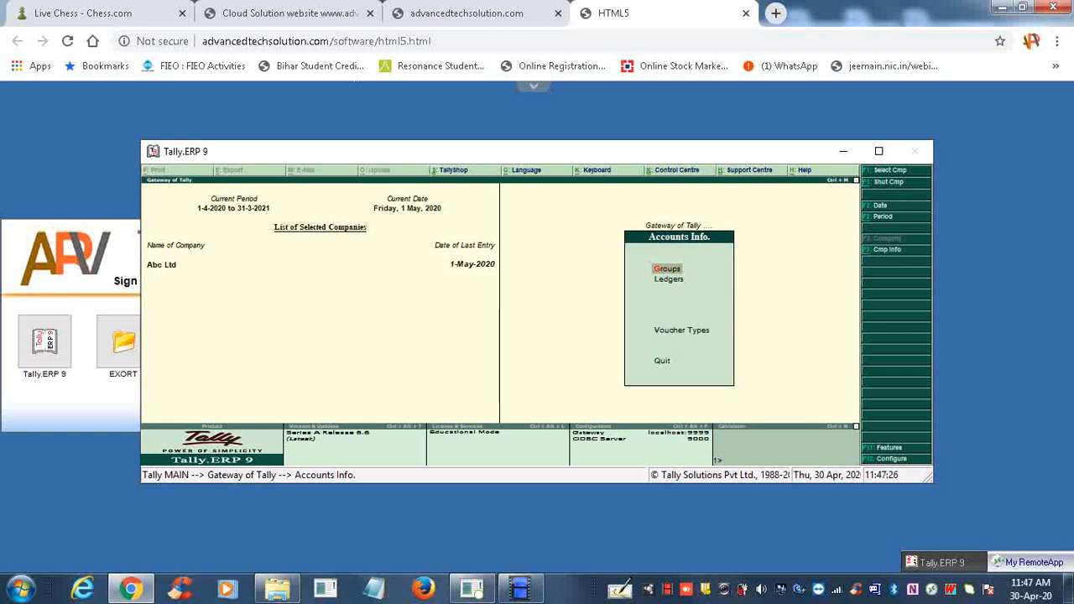
mouse_move(888, 185)
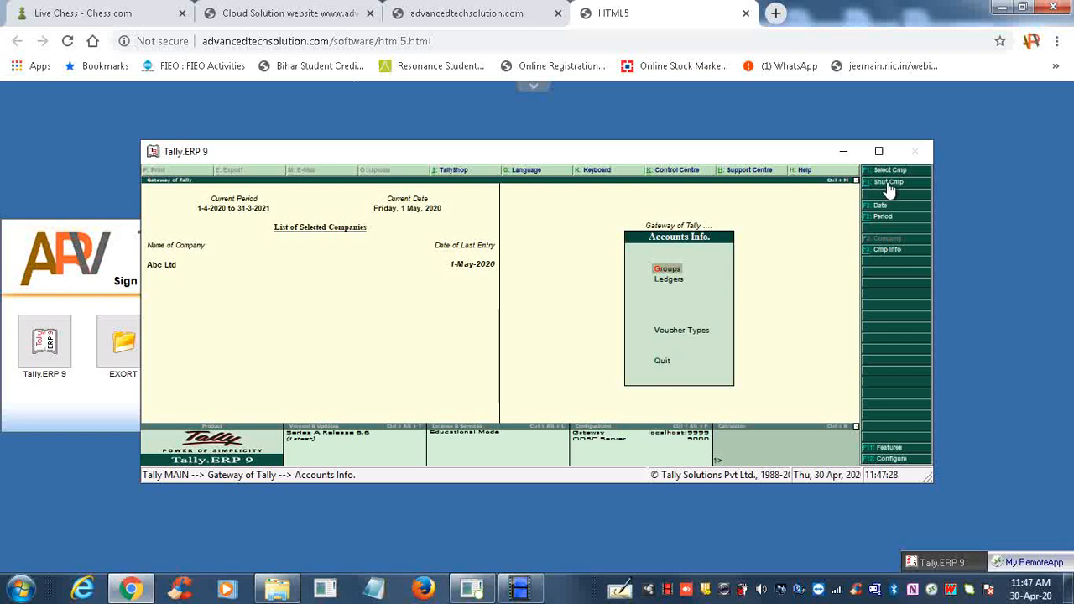
mouse_move(819, 212)
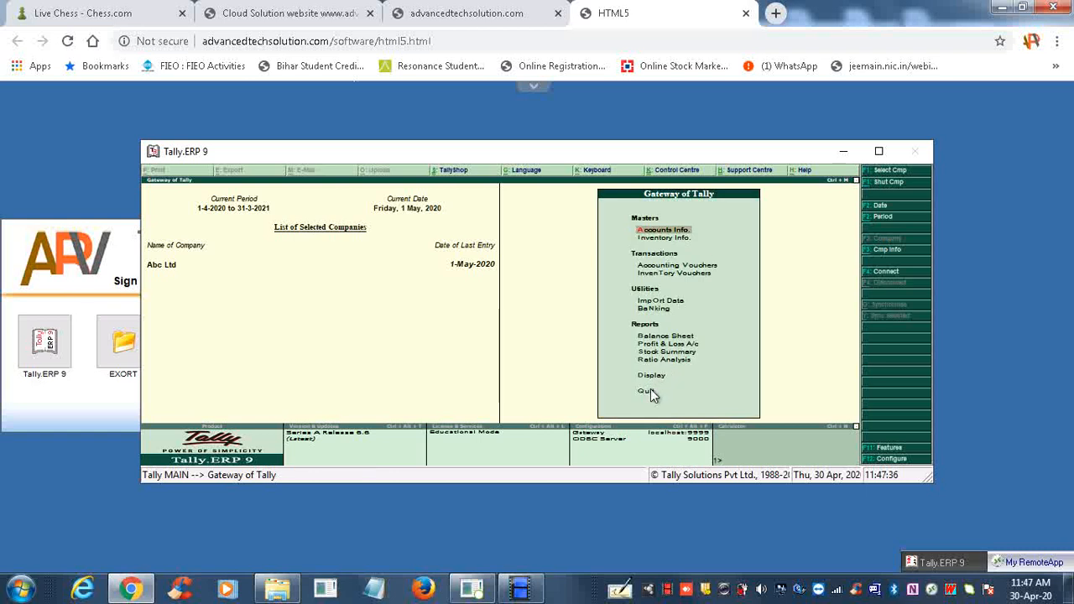
click(645, 391)
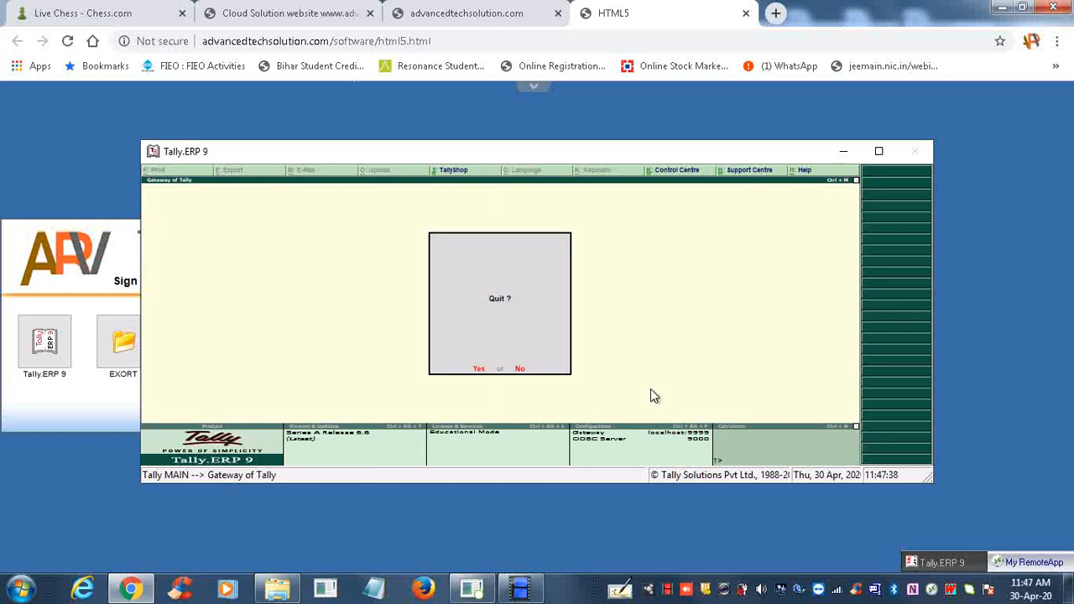
click(480, 369)
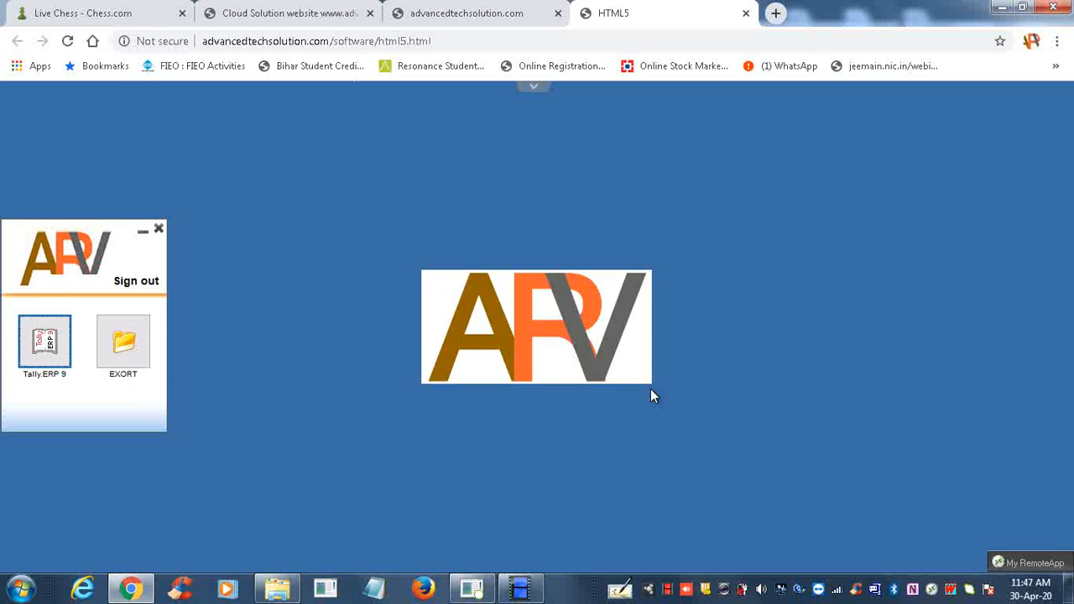
mouse_move(219, 366)
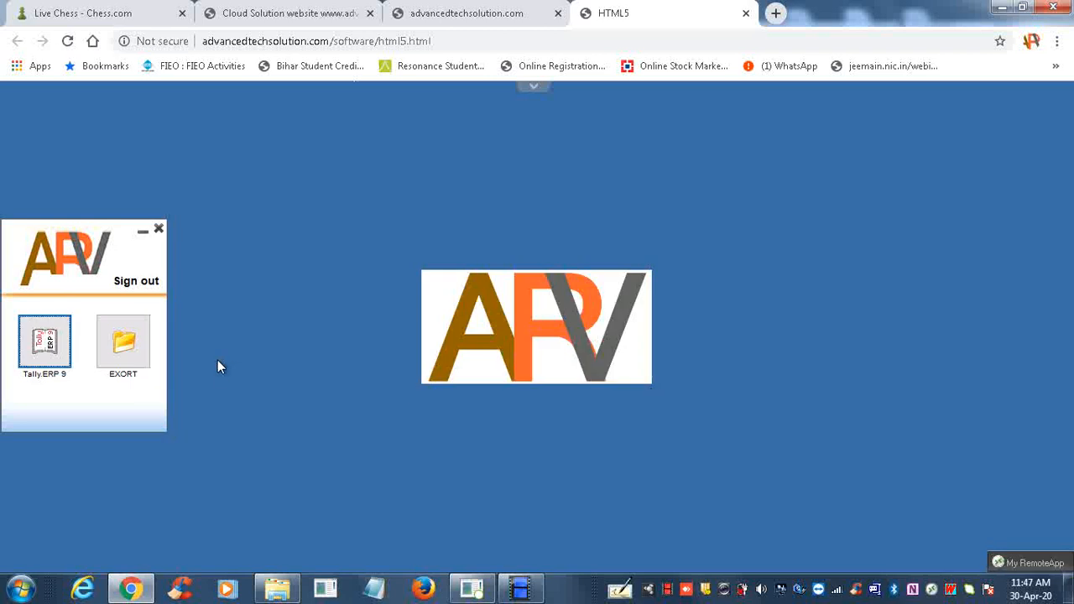
- Open the D:\EXPORT shared folder from the remote app panel
click(123, 339)
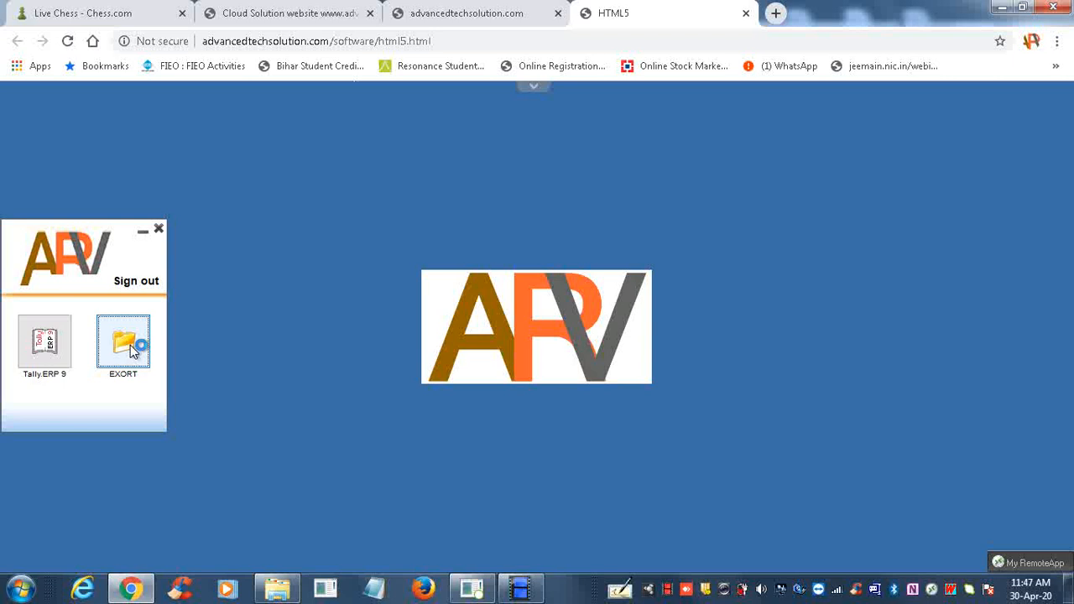
double_click(122, 342)
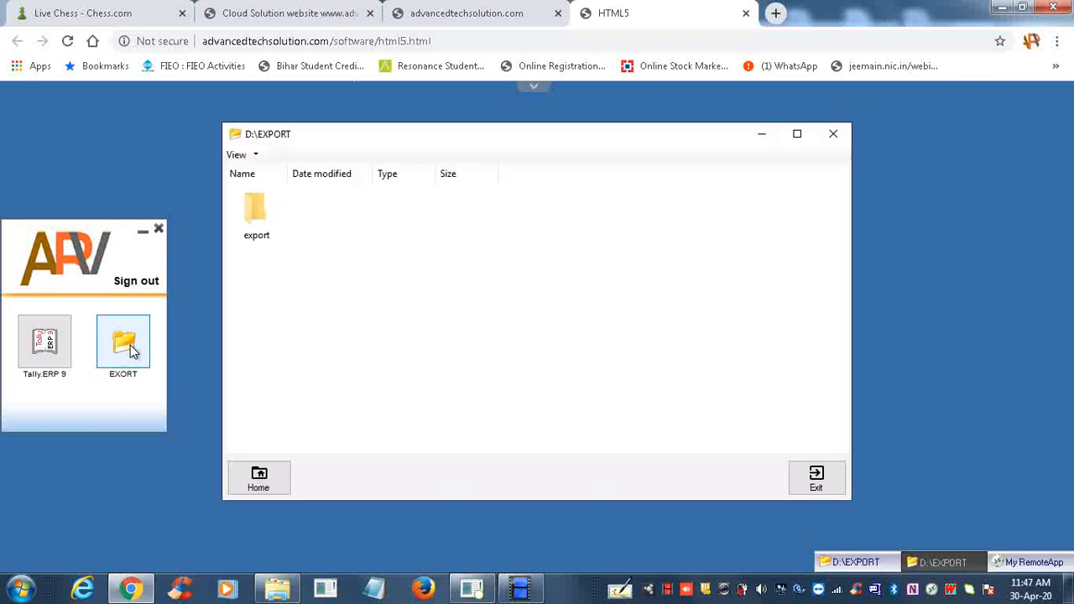
mouse_move(456, 333)
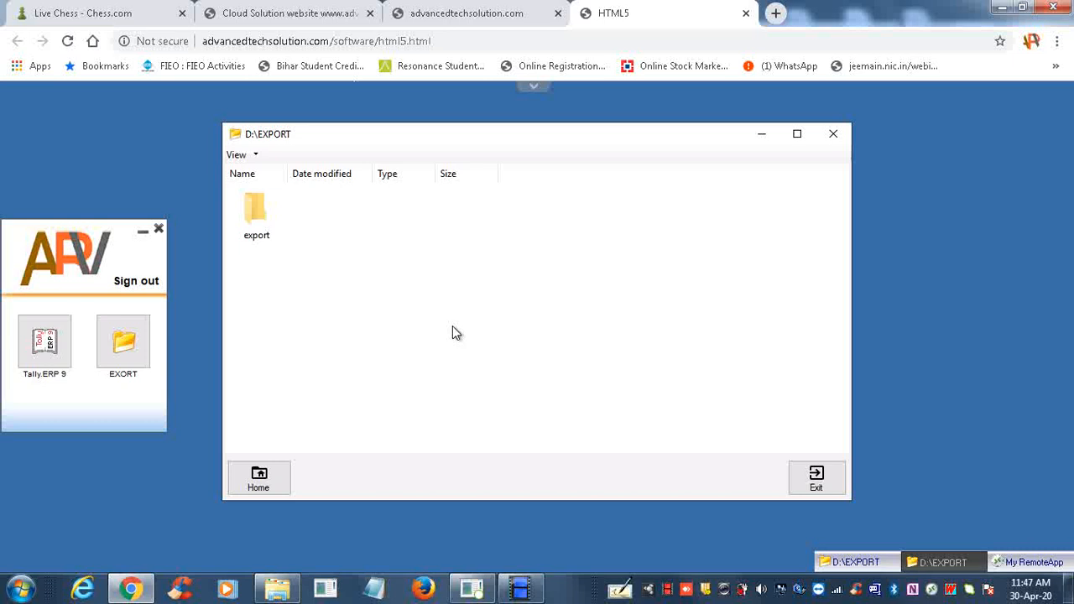
mouse_move(756, 446)
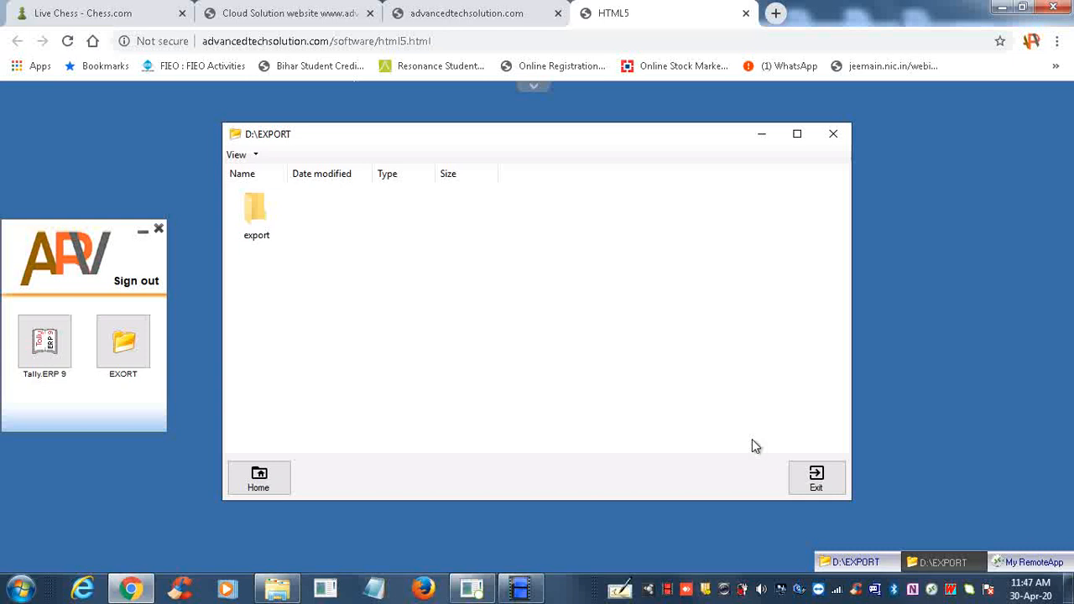
- Browse the D:\EXPORT window and exit the TSplus file browser
click(123, 343)
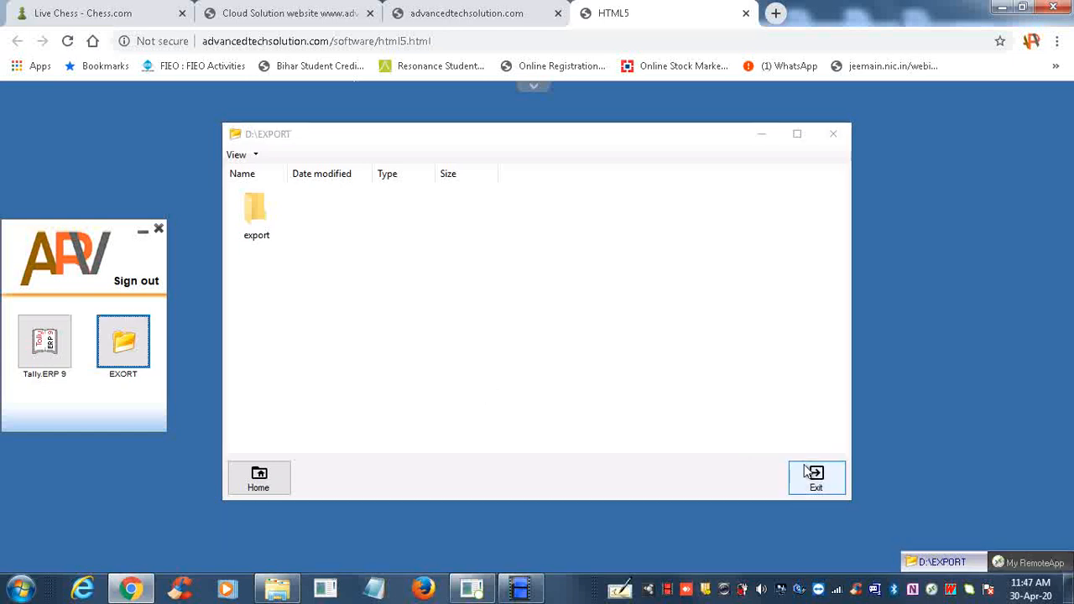
click(816, 477)
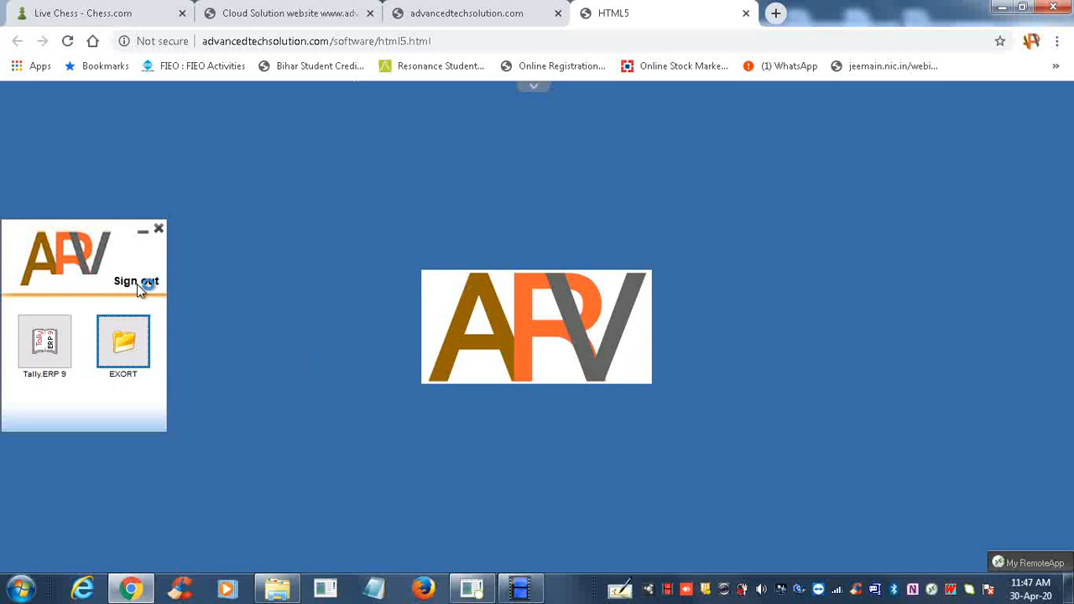
- Sign out of the HTML5 cloud session, returning to the demo log-on page
click(136, 282)
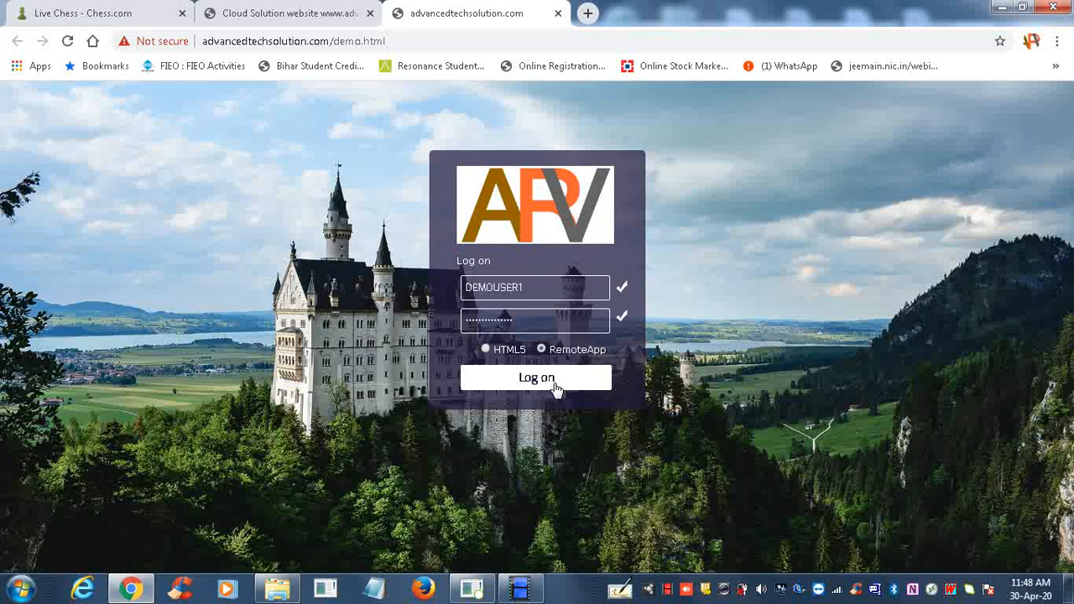
mouse_move(530, 319)
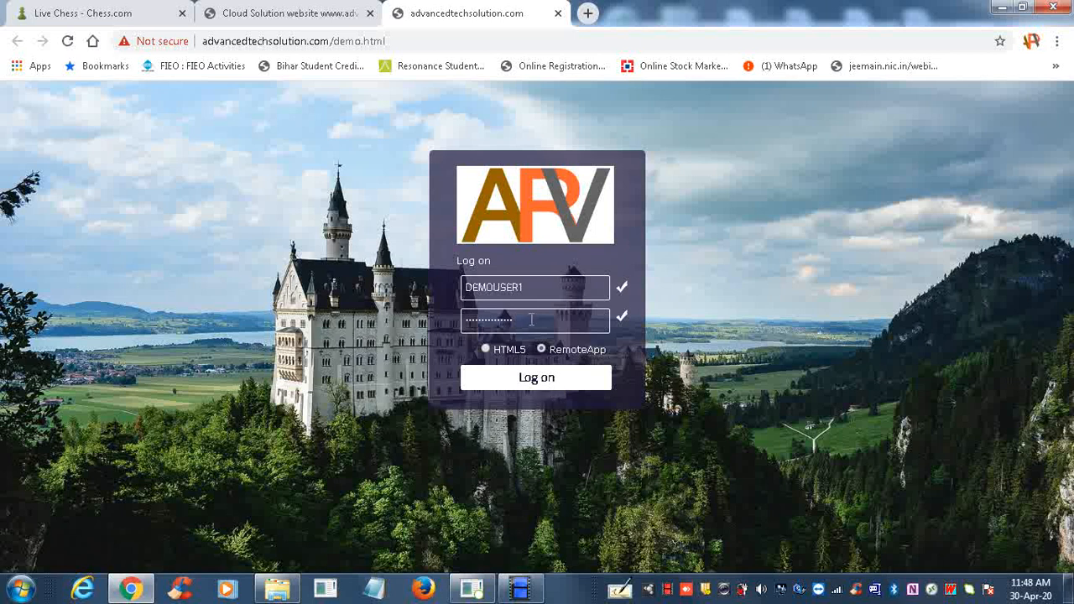
mouse_move(542, 366)
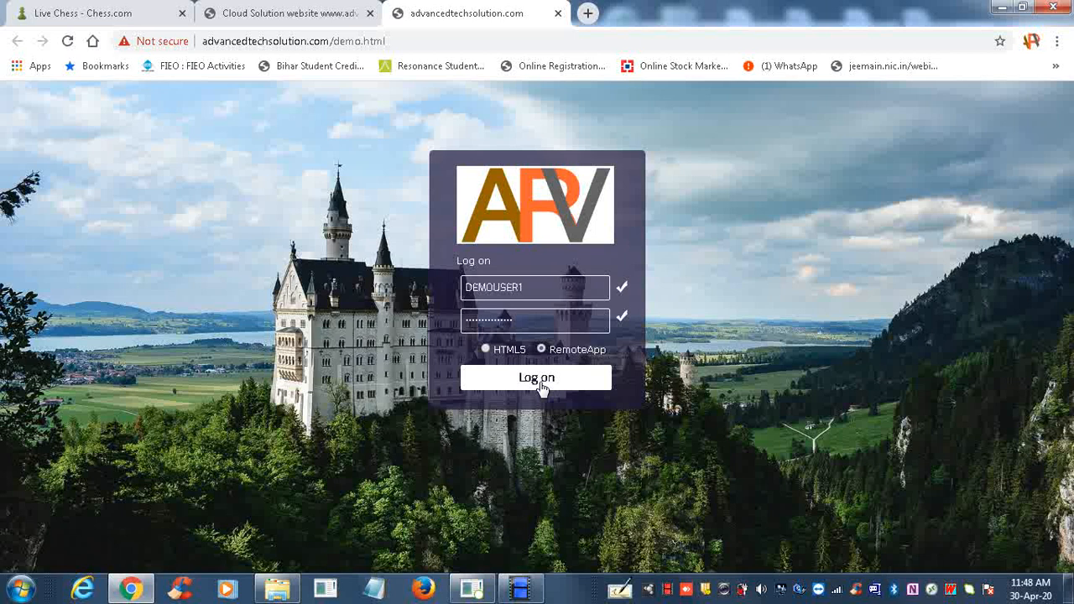
- Log on with the RemoteApp option and allow Chrome to open the RemoteApp protocol link
click(535, 376)
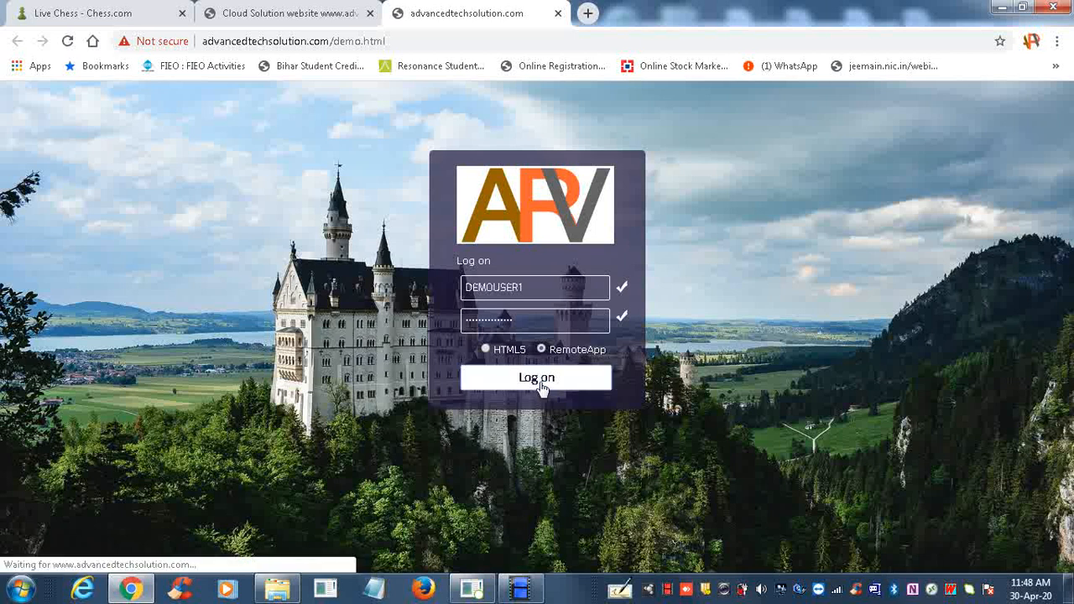
click(537, 376)
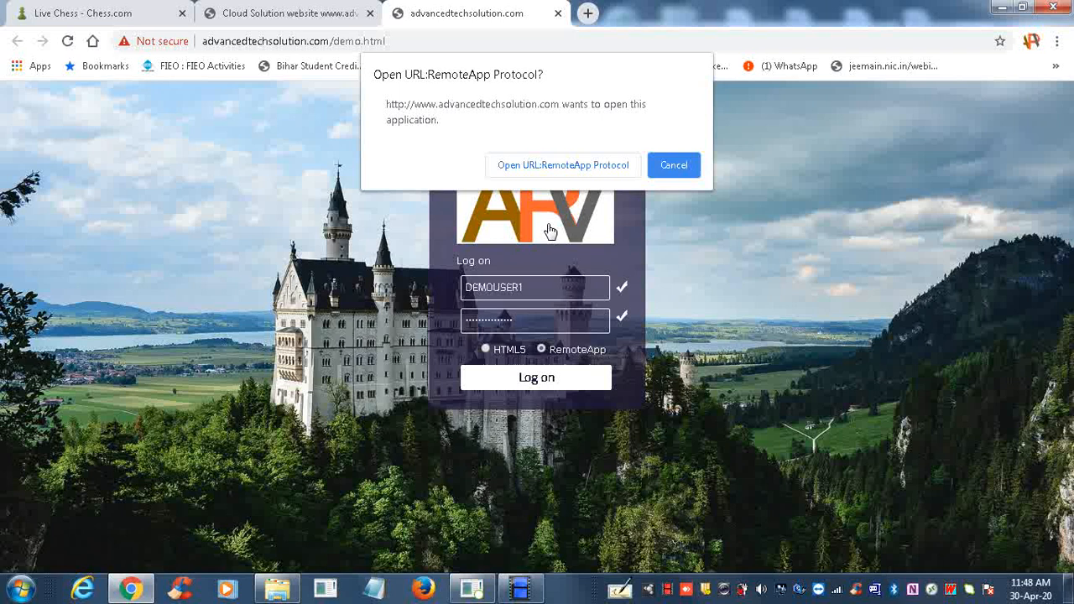
mouse_move(563, 166)
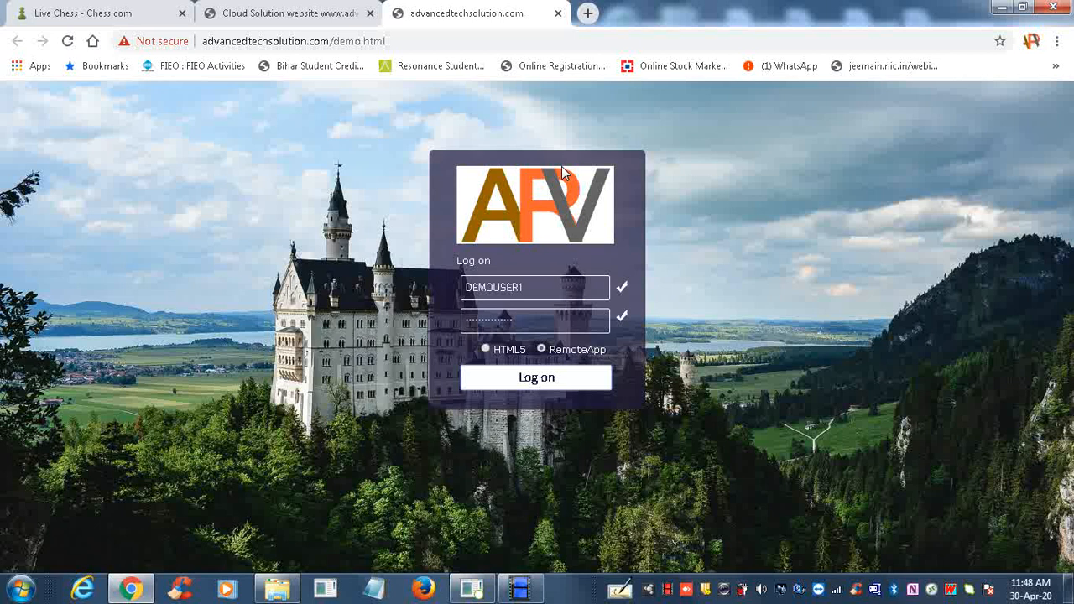
mouse_move(567, 168)
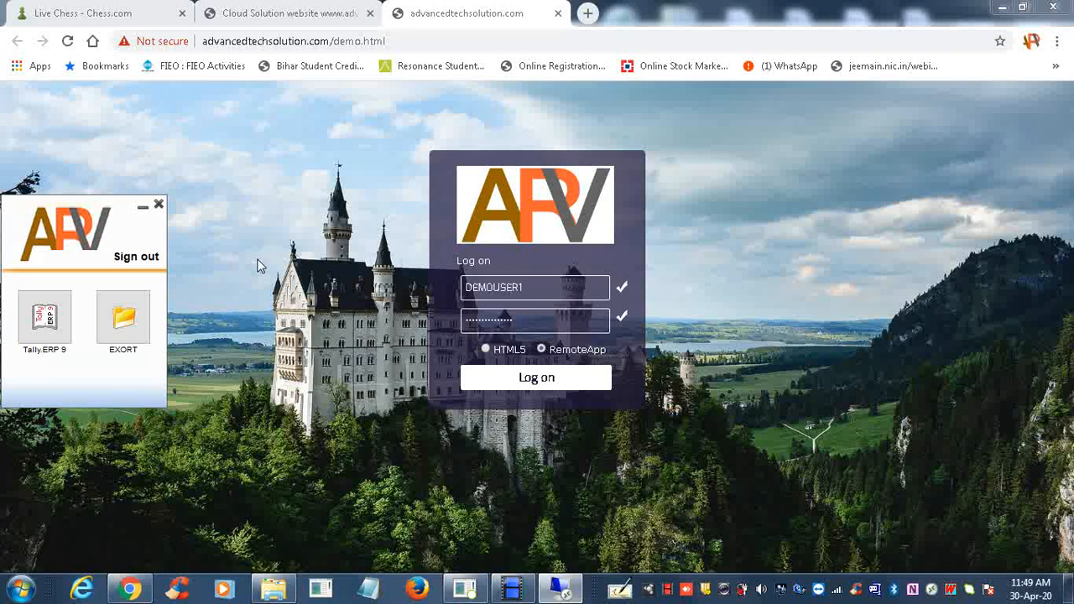
mouse_move(57, 329)
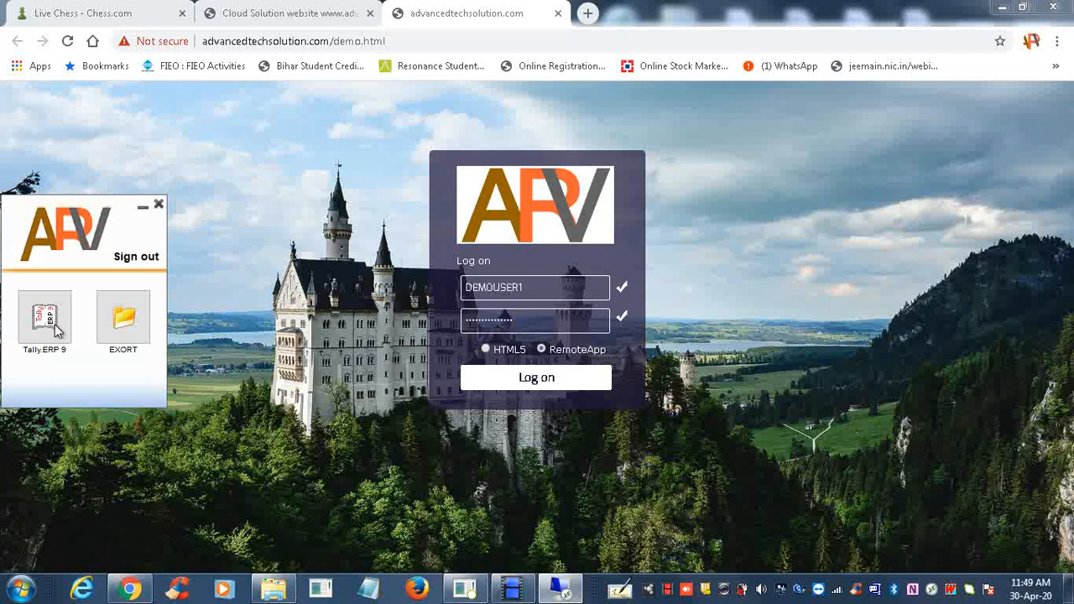
mouse_move(981, 15)
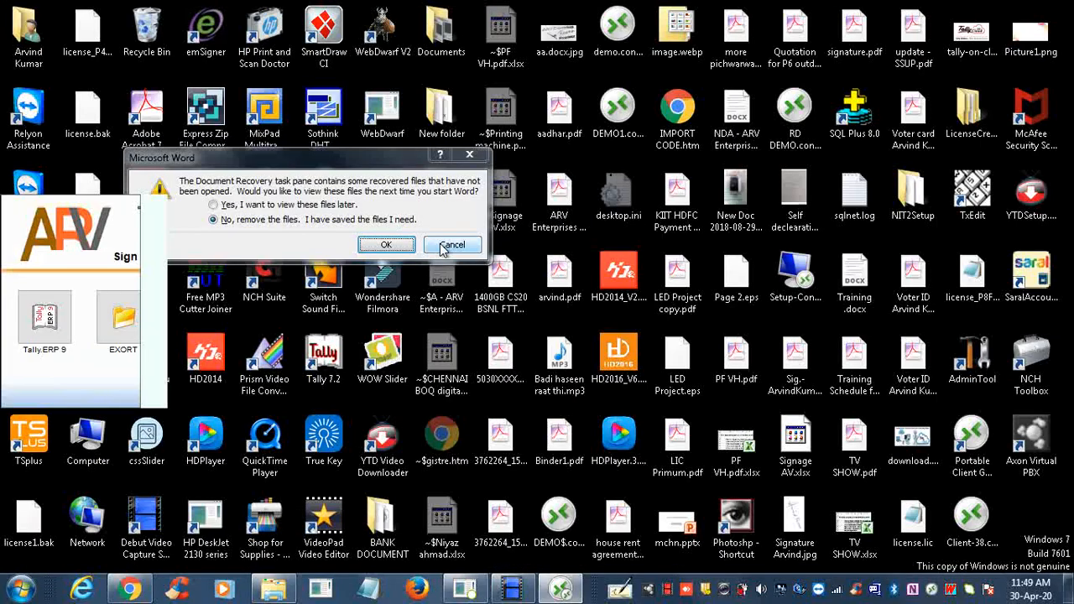
- Cancel the Word recovery prompt and start Tally in 'Work in Educational Mode'
click(386, 245)
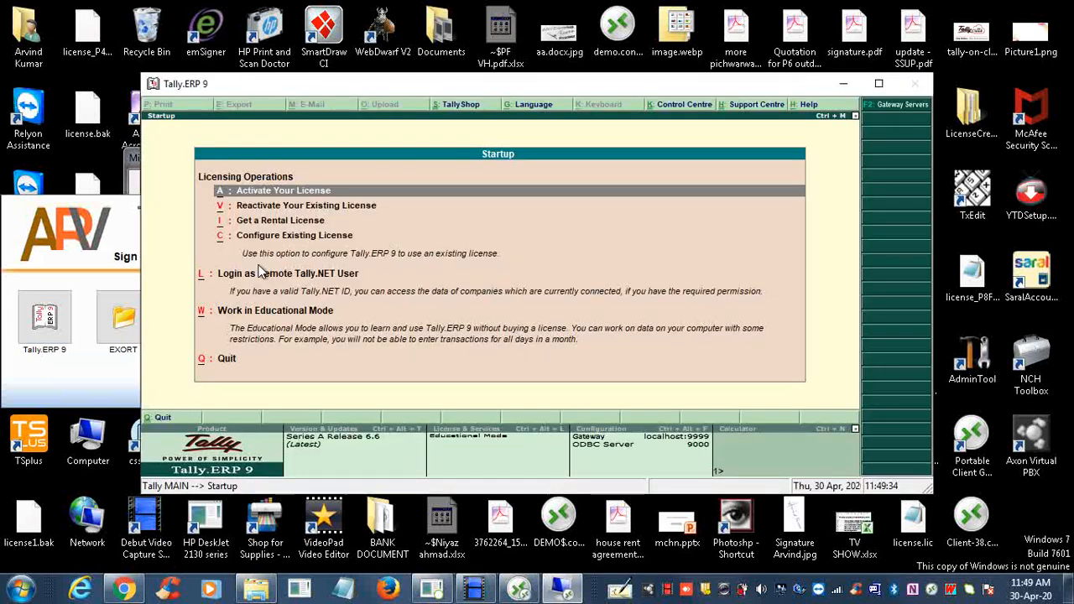
mouse_move(272, 317)
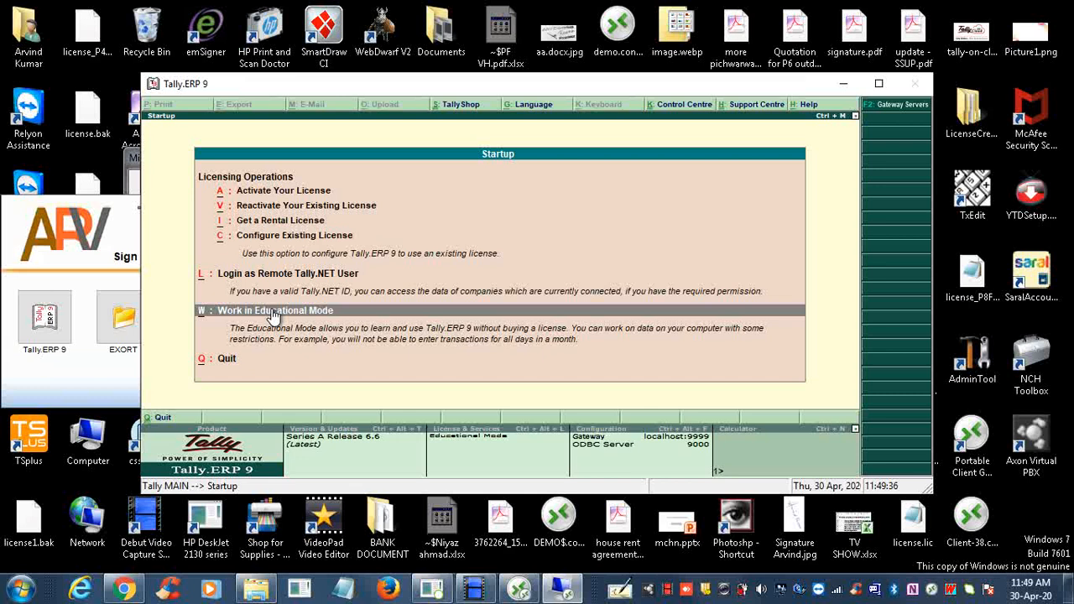
click(275, 308)
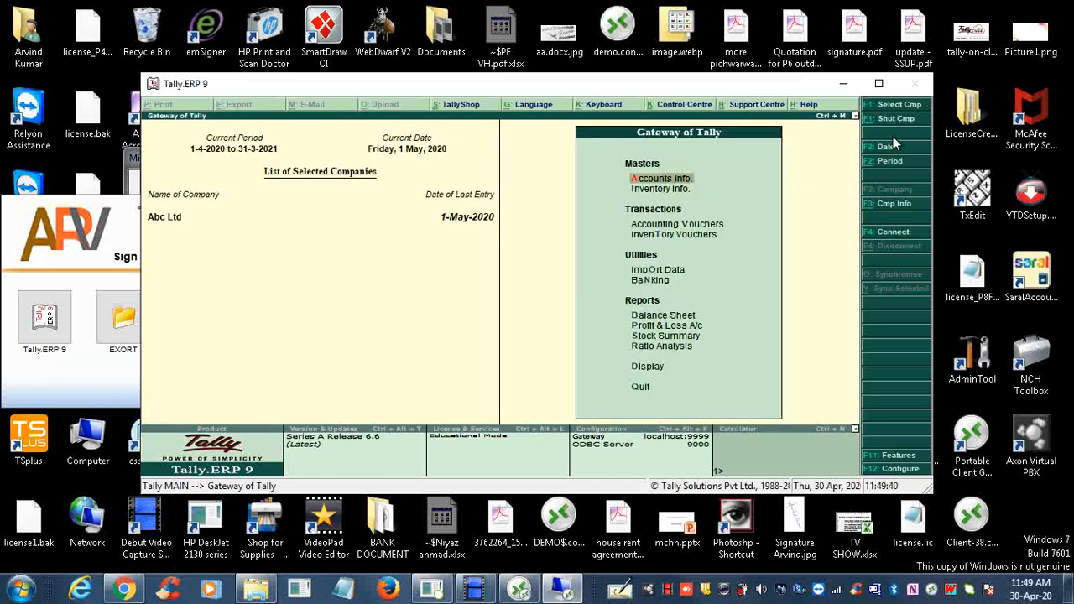
- Open Company Info (F3), enter and back out of Create Company, then quit Tally with Yes
click(893, 203)
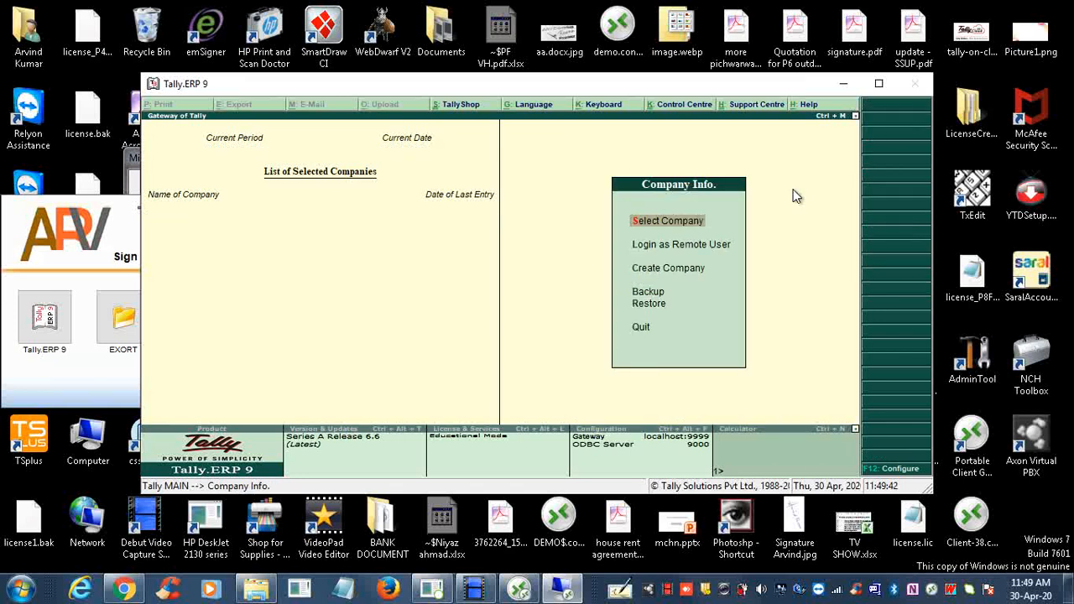
mouse_move(668, 268)
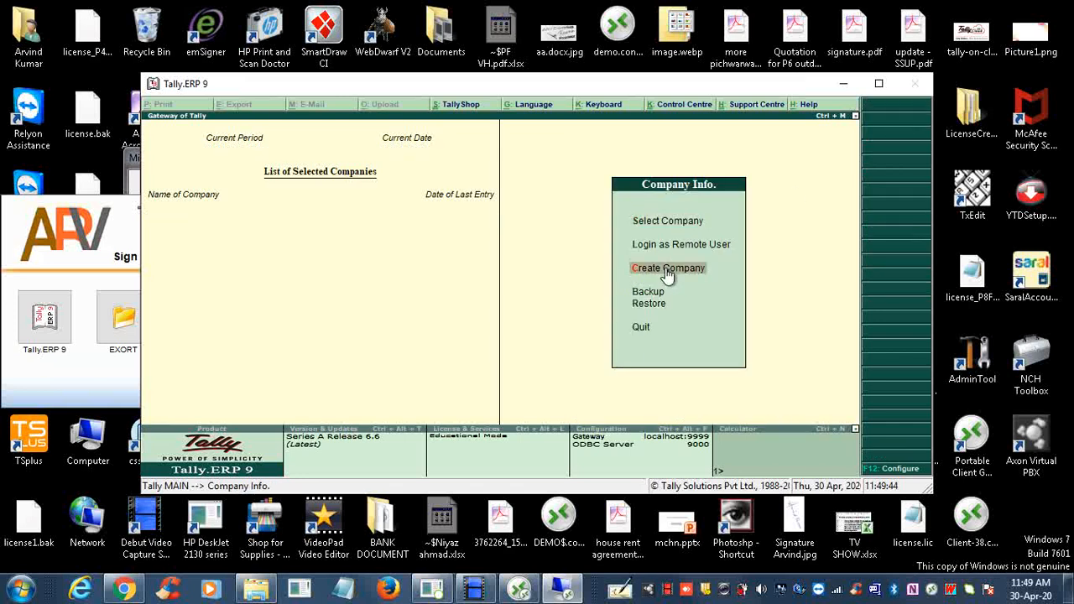
click(668, 269)
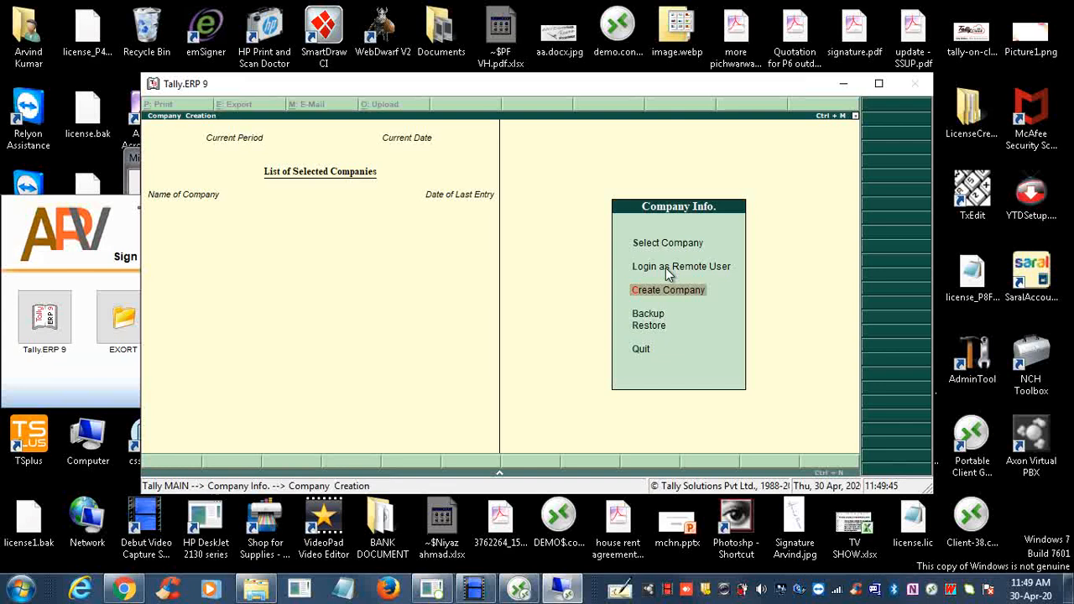
click(668, 288)
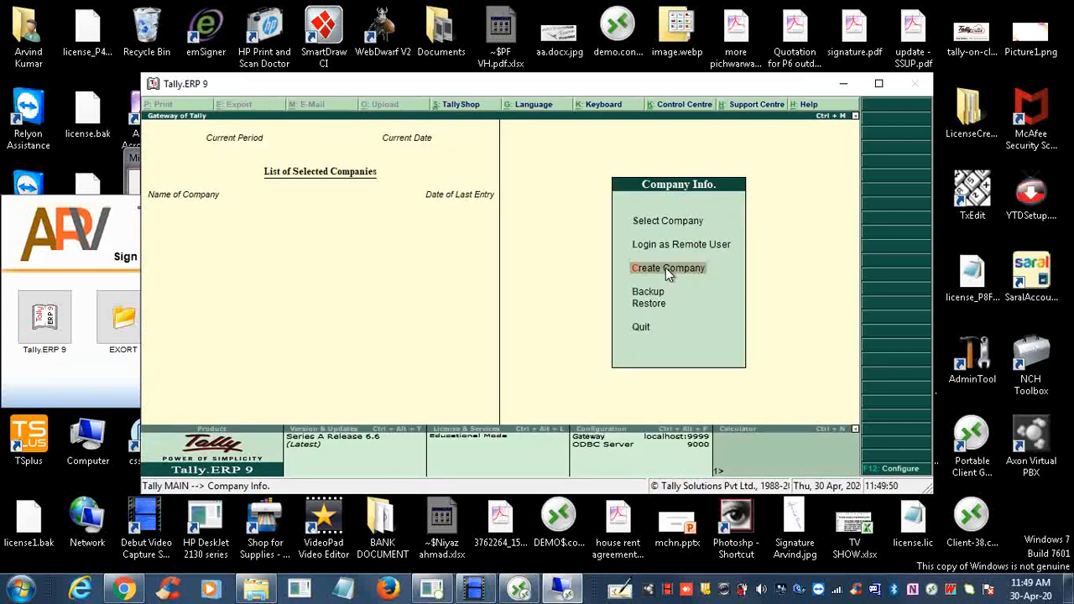
mouse_move(641, 329)
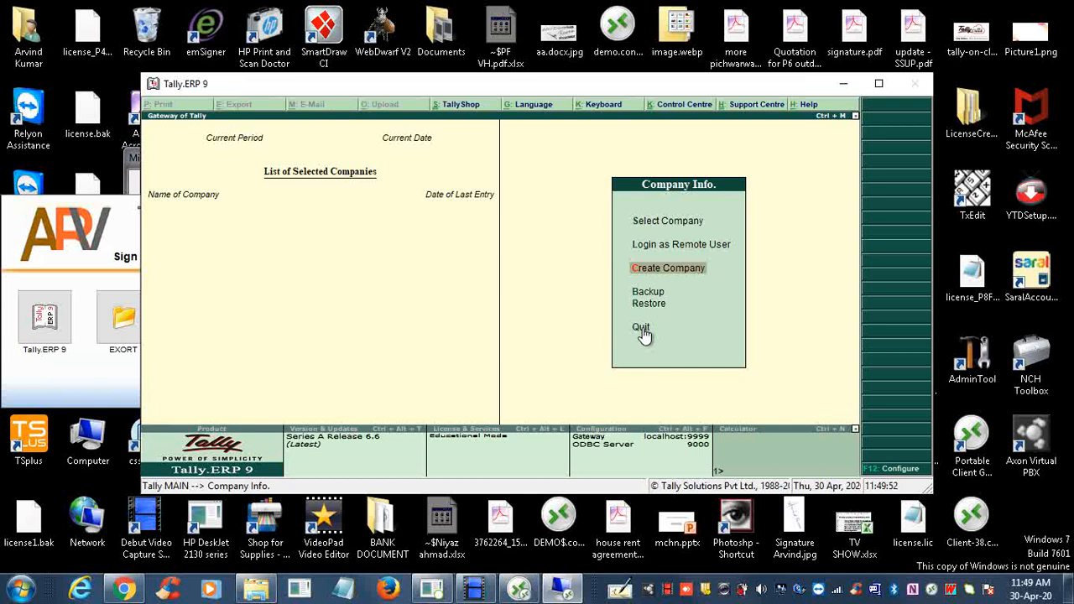
click(641, 328)
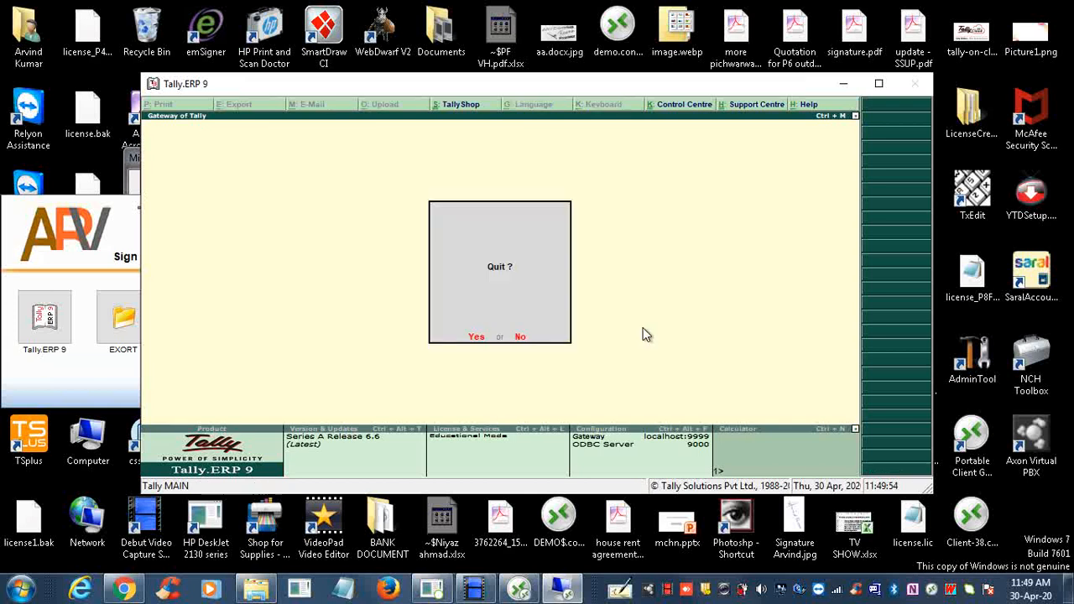
click(476, 335)
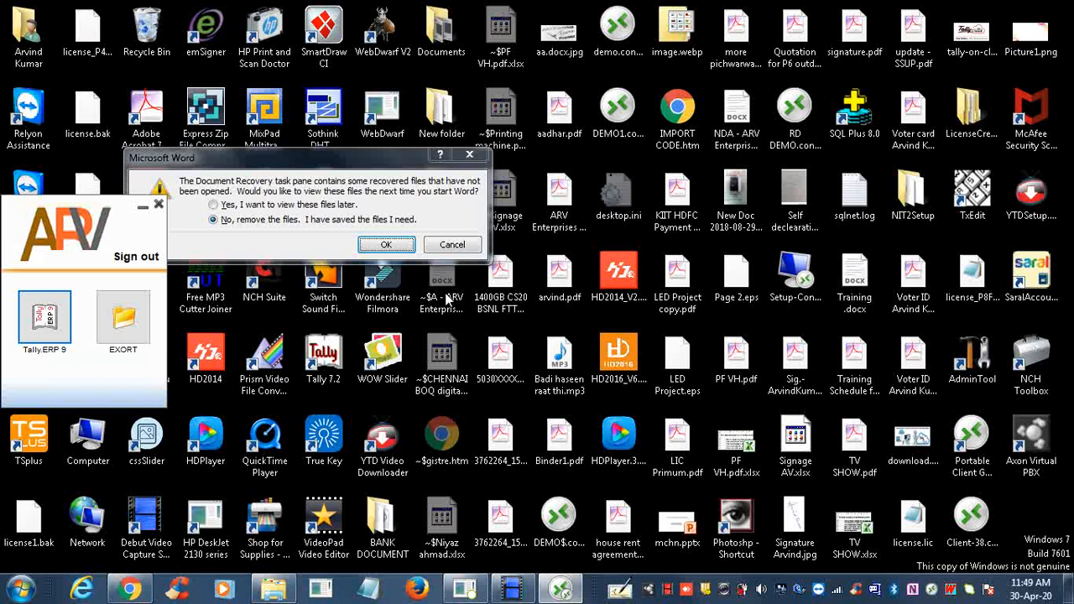
- Close Word and discard its recovered files with 'No, remove the files'
click(386, 245)
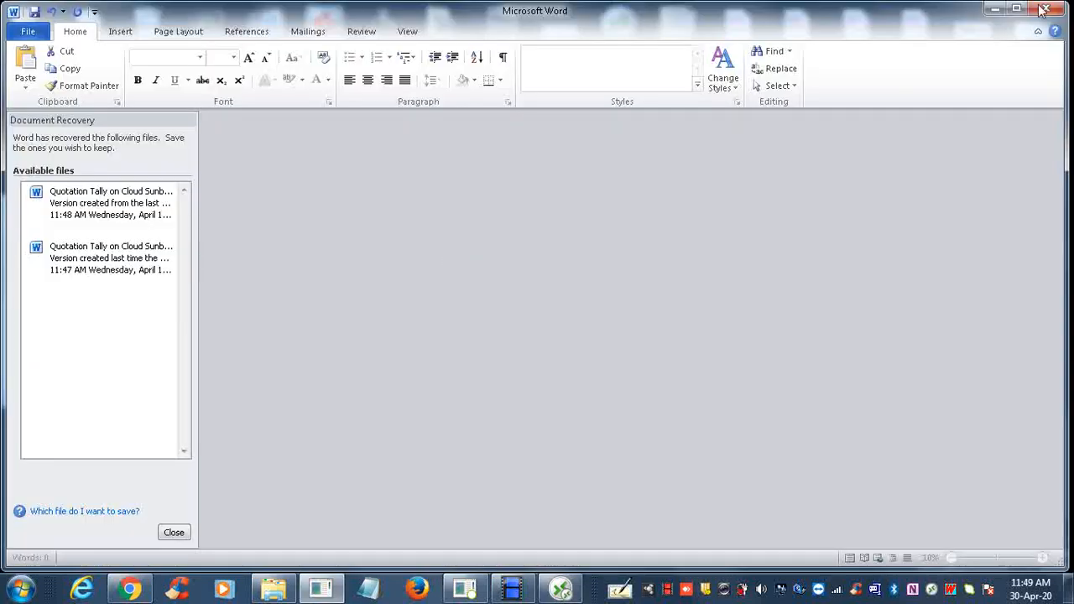
mouse_move(1049, 27)
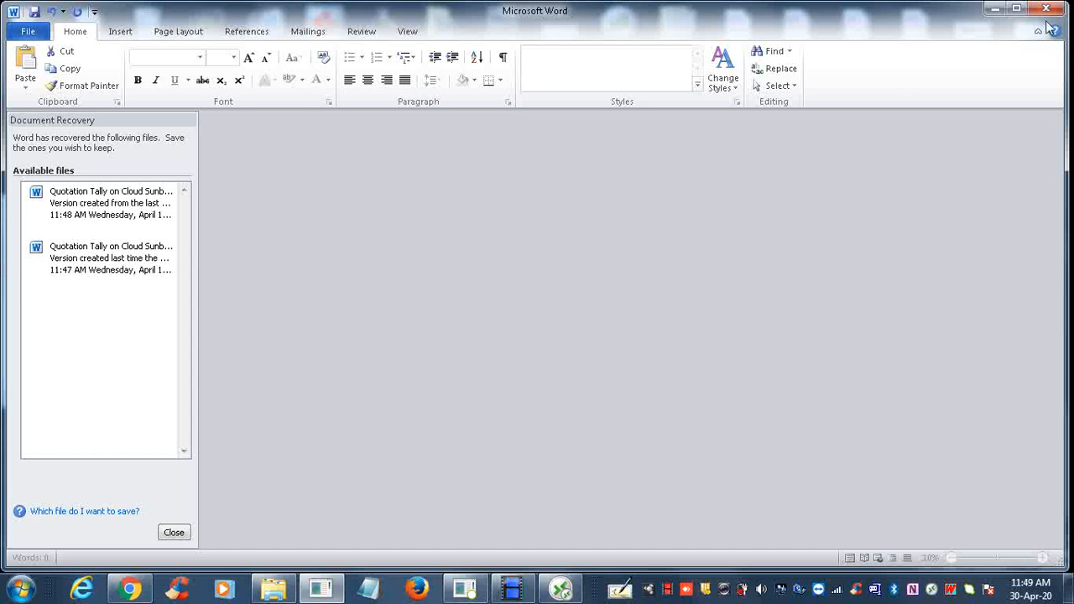
click(174, 532)
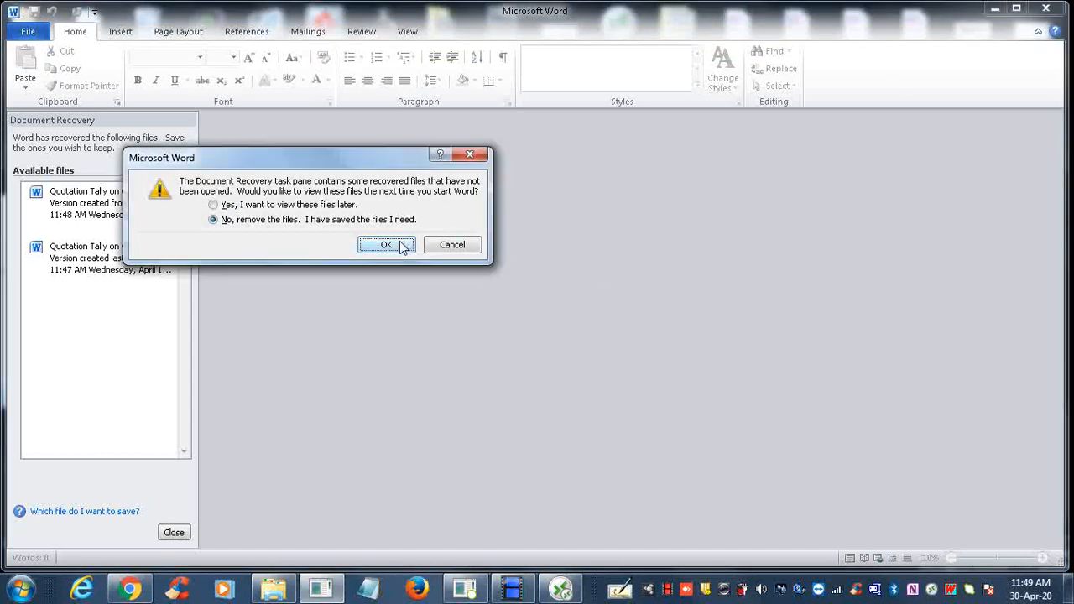
click(386, 246)
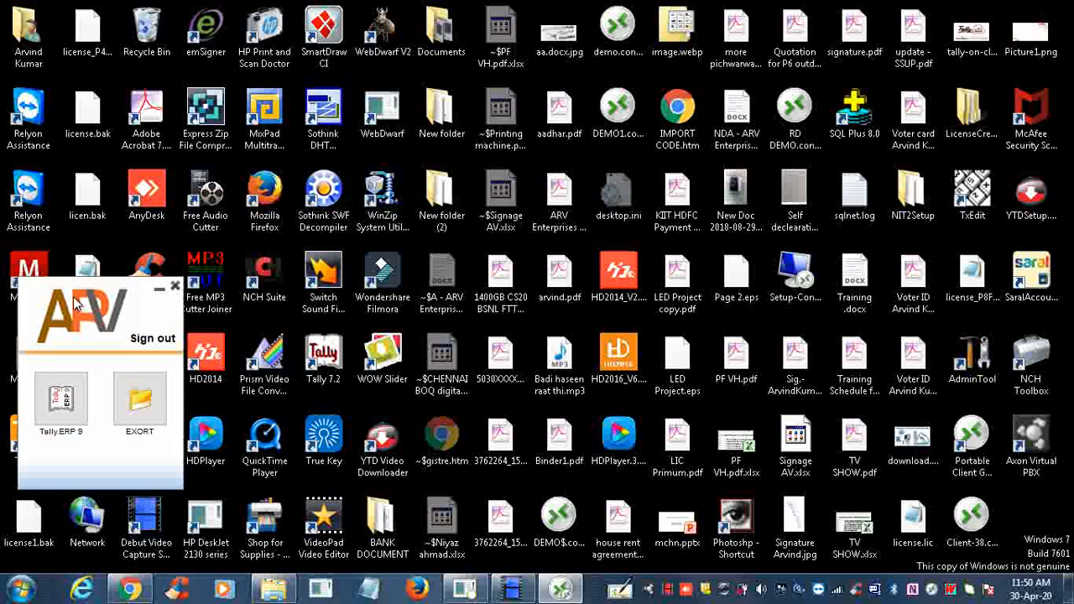
mouse_move(115, 328)
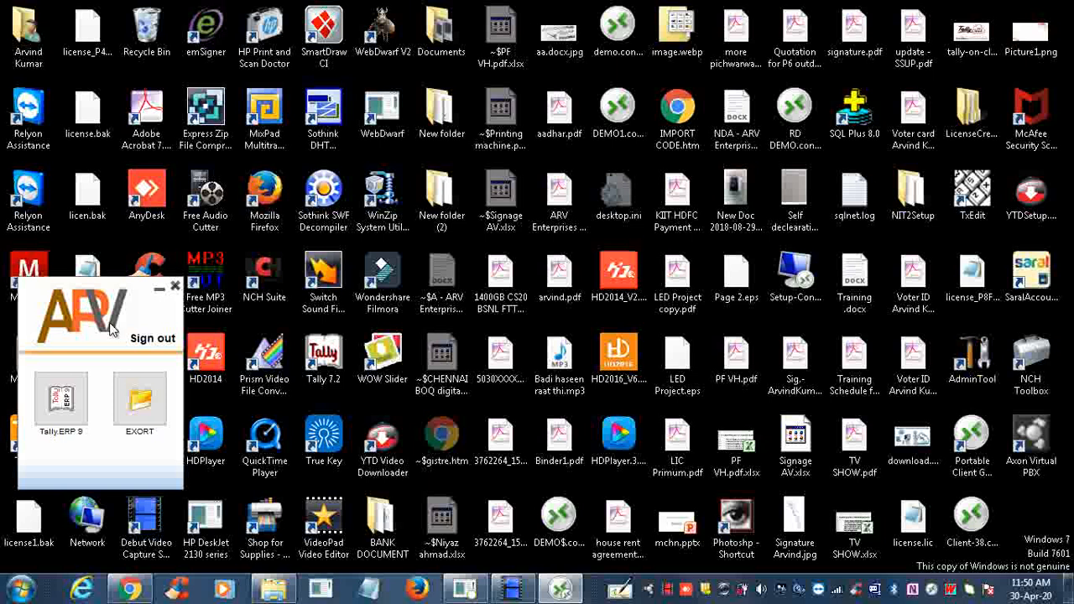
- Sign out of the RemoteApp session and confirm the logoff, leaving a clean local desktop
click(151, 339)
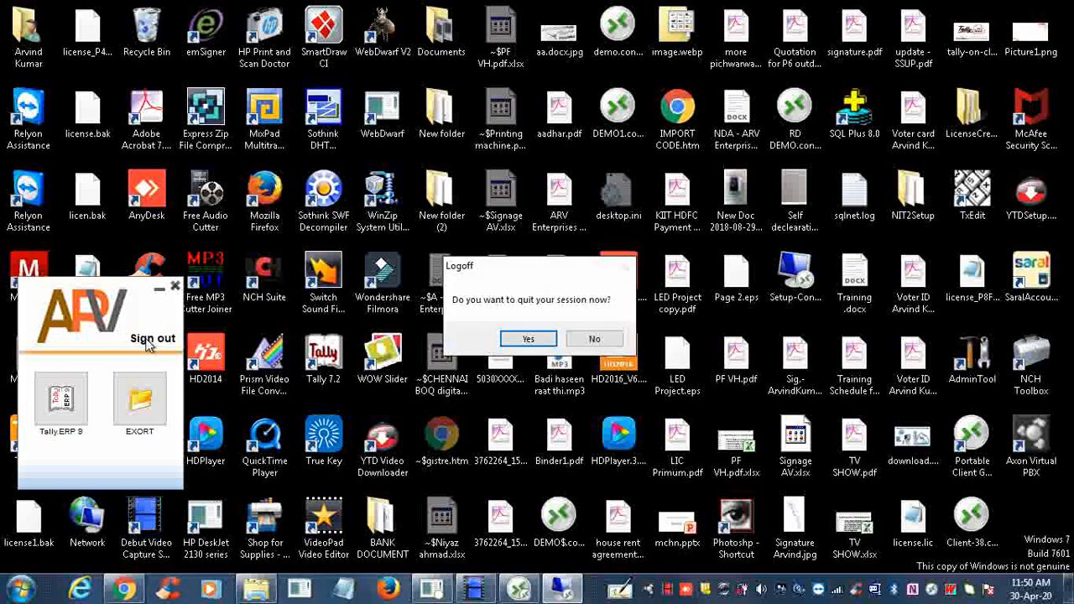
click(594, 339)
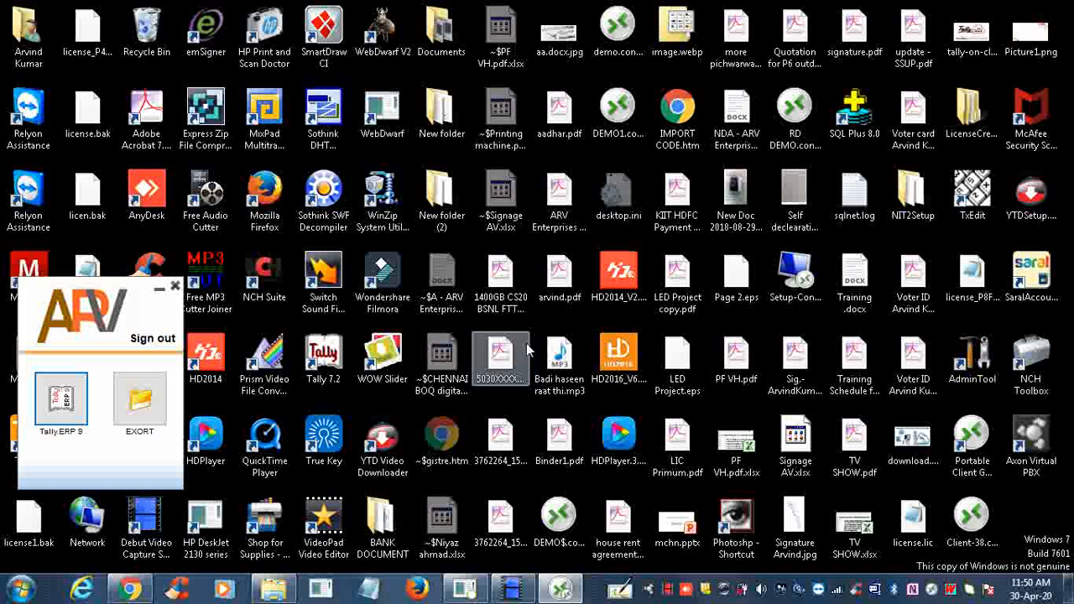
click(175, 286)
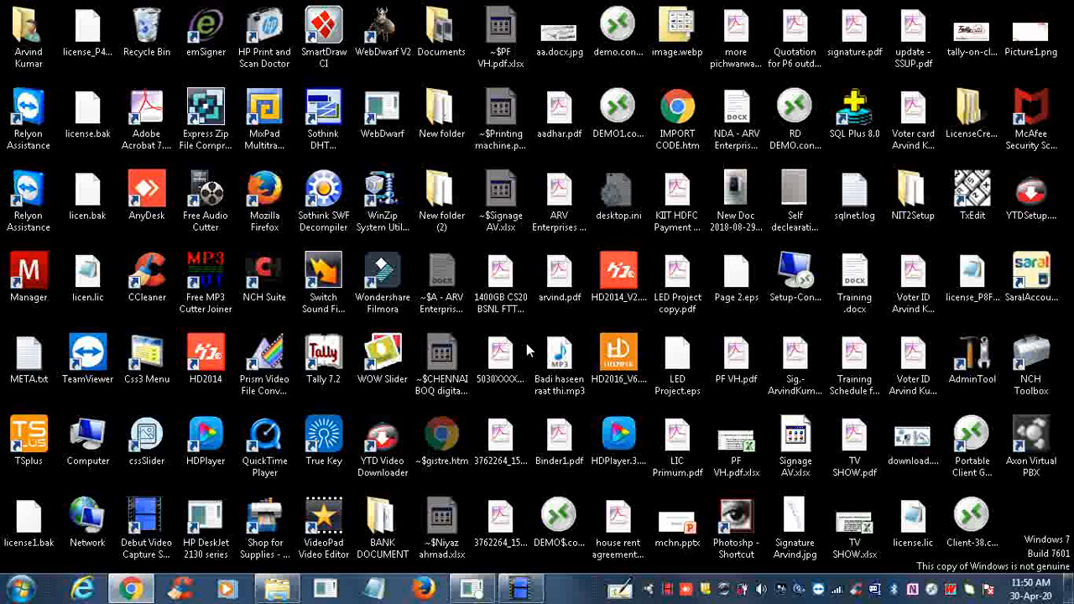
click(735, 445)
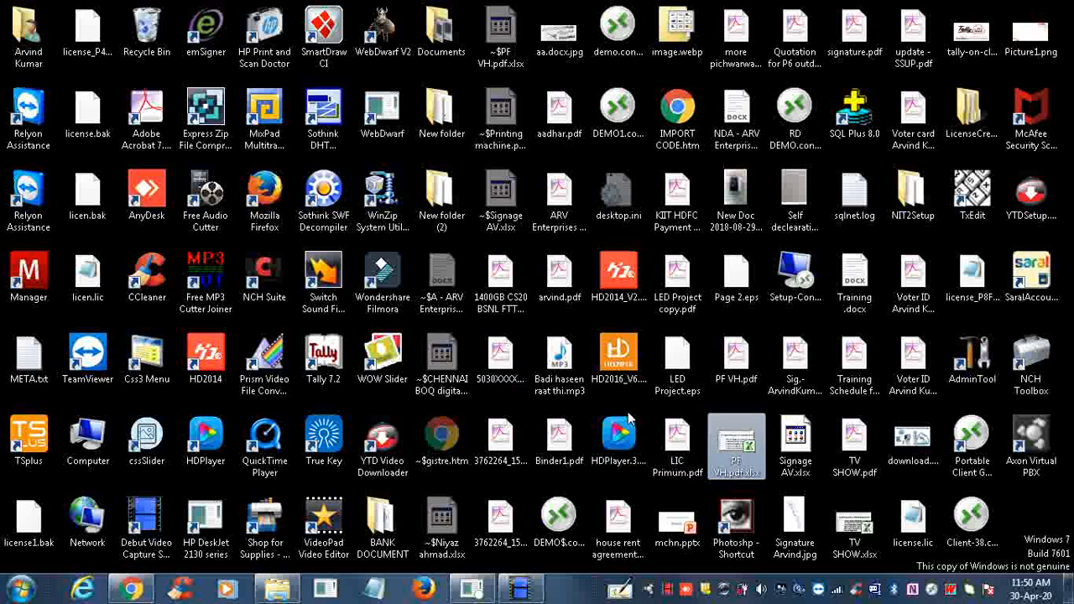